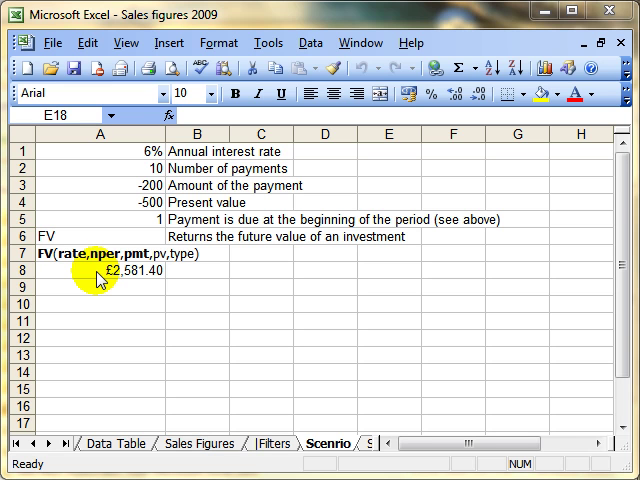
pyautogui.moveTo(175, 280)
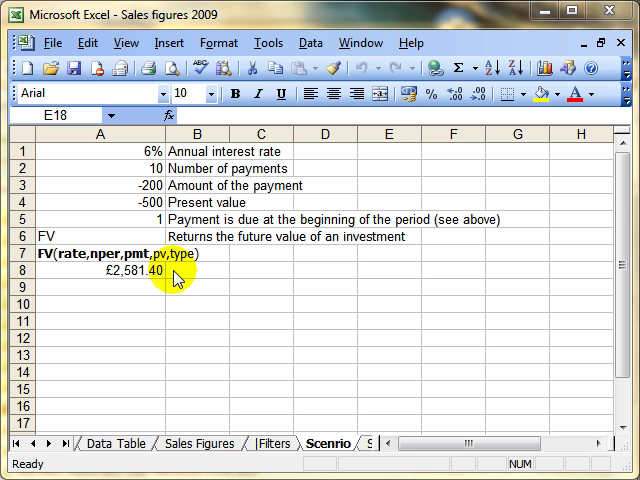
# Step: Review the inputs in A1–A4 and the A8 future value, entering 10 payments
pyautogui.click(95, 200)
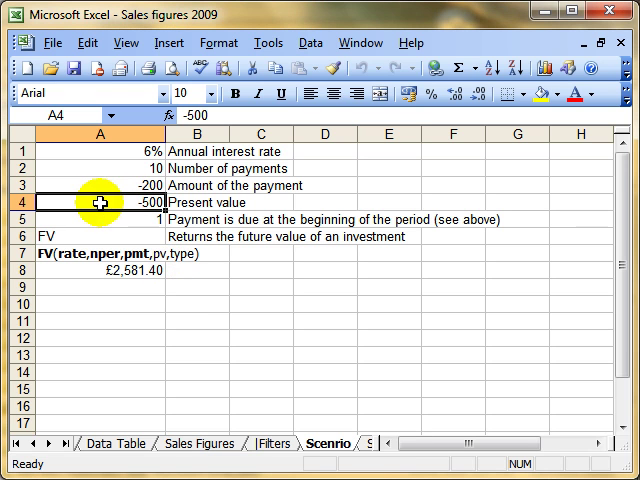
pyautogui.moveTo(98, 152)
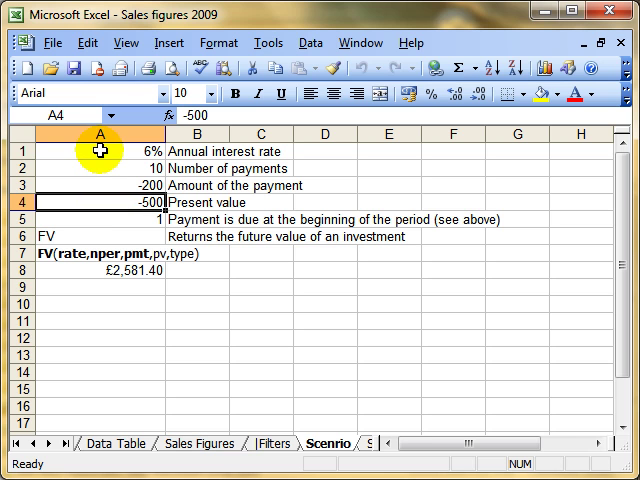
pyautogui.click(95, 151)
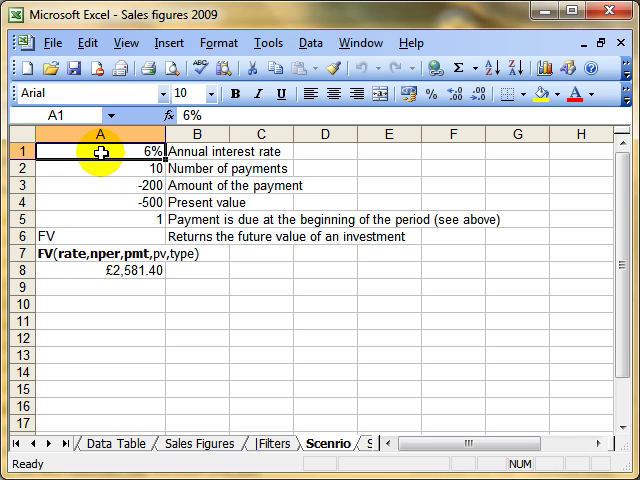
pyautogui.click(100, 167)
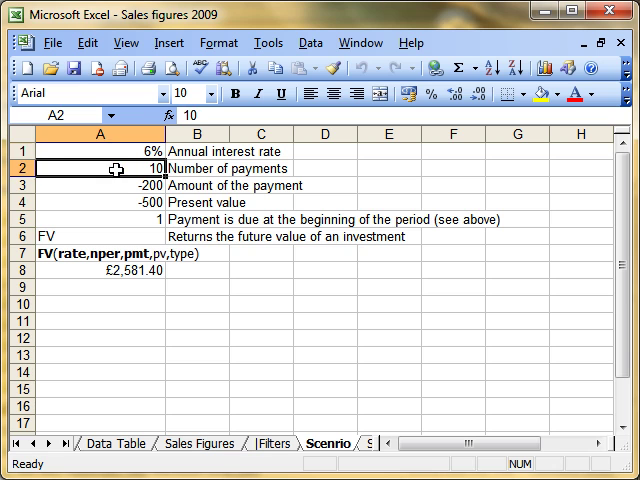
pyautogui.click(110, 186)
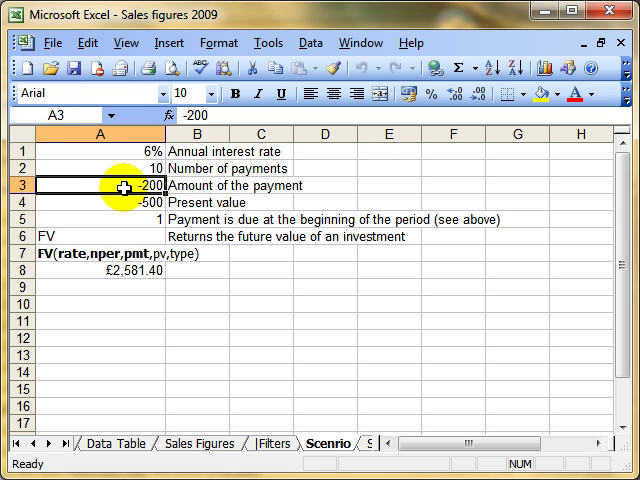
pyautogui.moveTo(160, 192)
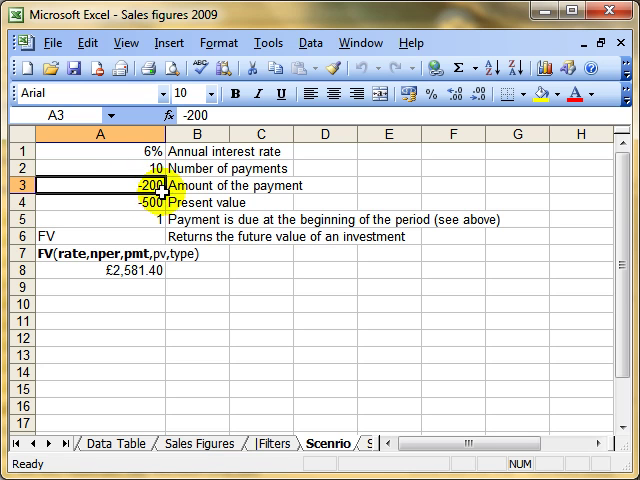
pyautogui.click(105, 271)
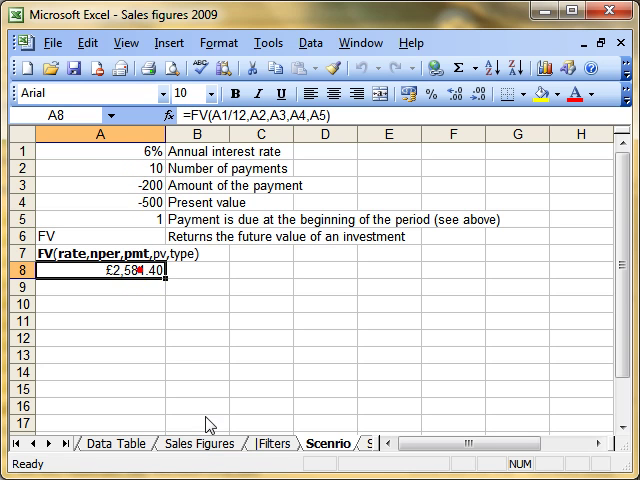
pyautogui.moveTo(232, 318)
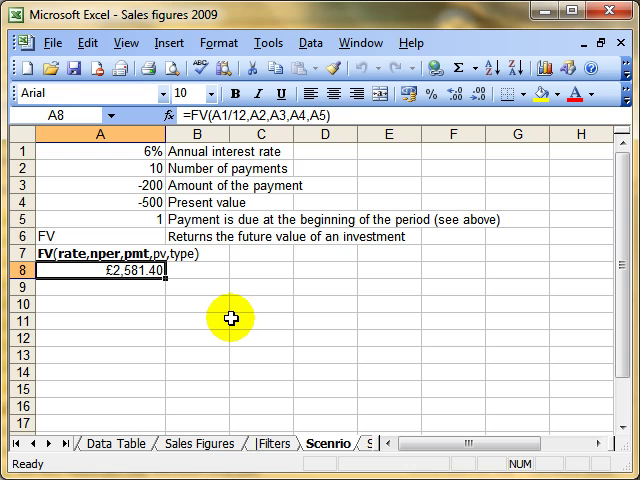
pyautogui.moveTo(218, 320)
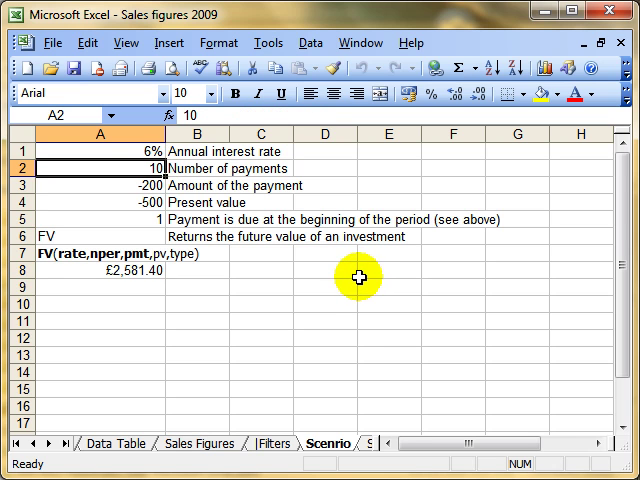
pyautogui.moveTo(308, 287)
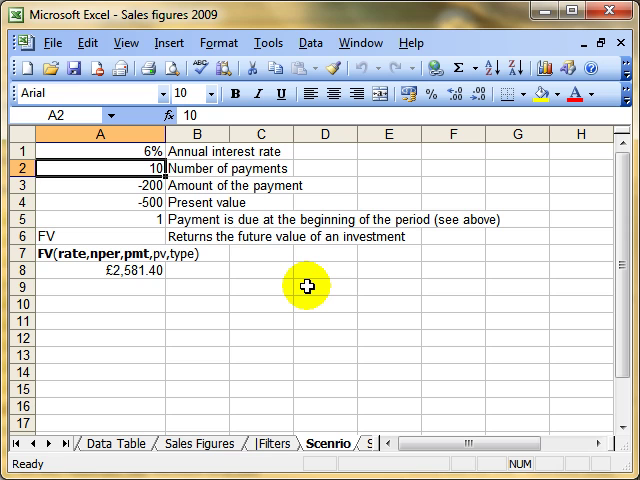
pyautogui.moveTo(110, 168)
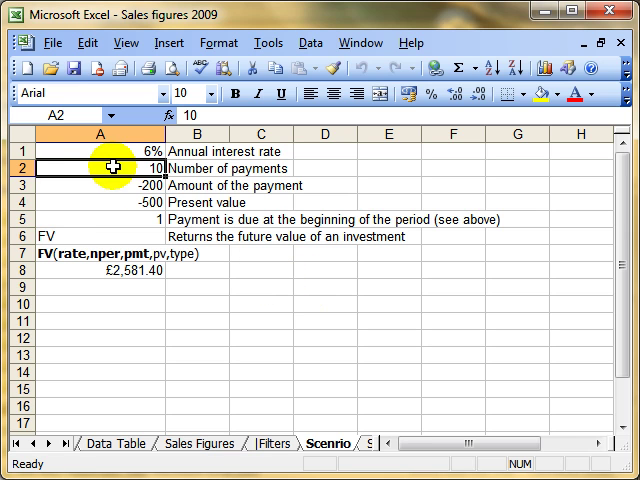
pyautogui.moveTo(118, 167)
pyautogui.write('12')
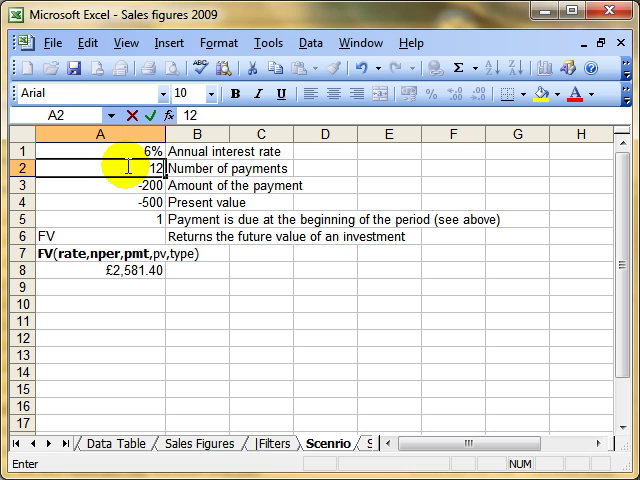
pyautogui.press('Return')
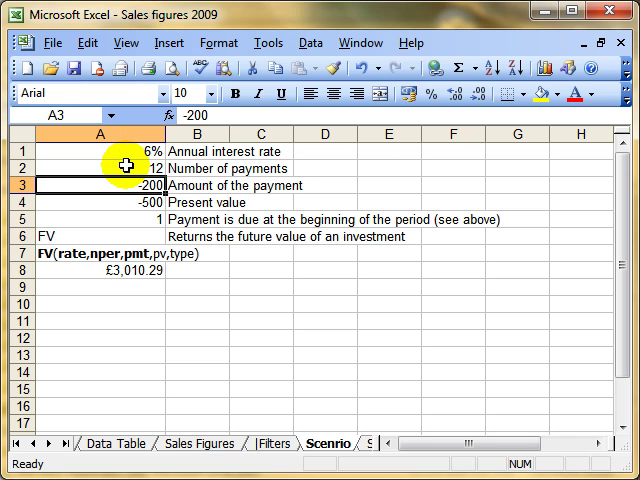
pyautogui.click(95, 270)
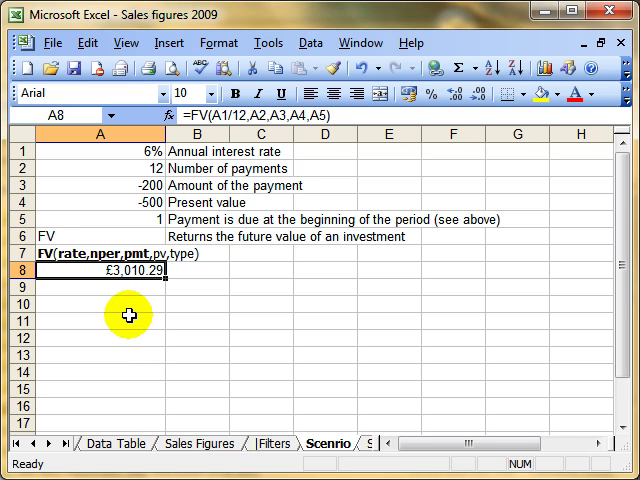
pyautogui.moveTo(123, 307)
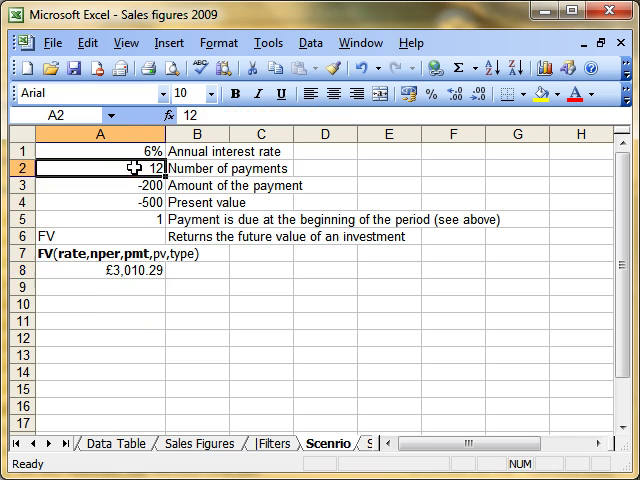
pyautogui.write('10')
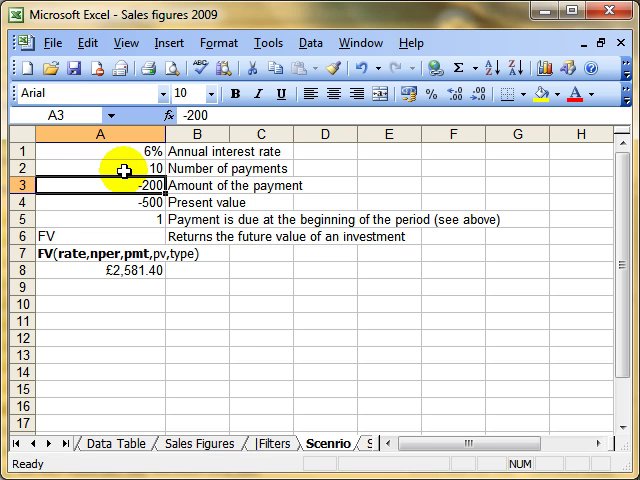
# Step: From an empty cell, open the Scenario Manager through the what-if tools
pyautogui.click(196, 322)
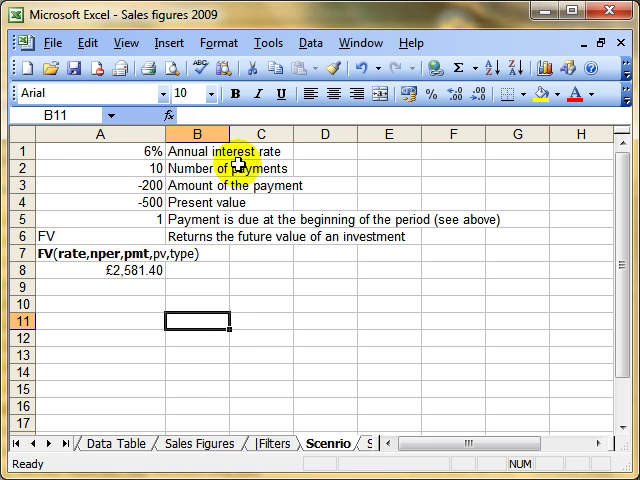
pyautogui.click(270, 43)
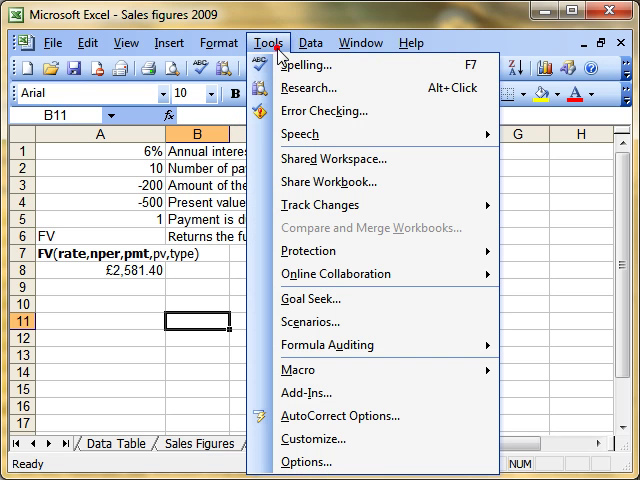
pyautogui.moveTo(390, 328)
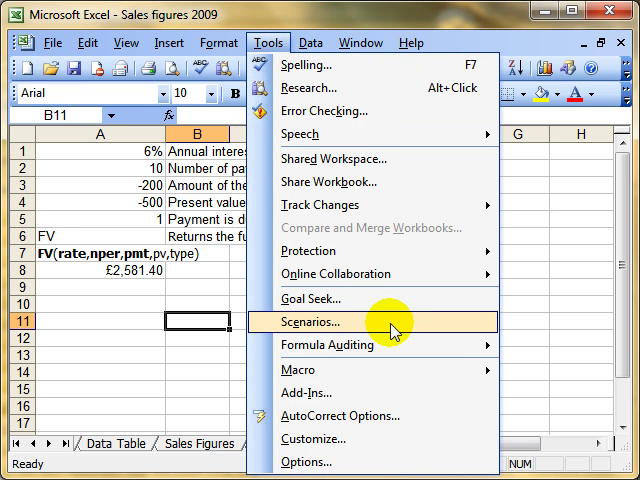
pyautogui.click(314, 322)
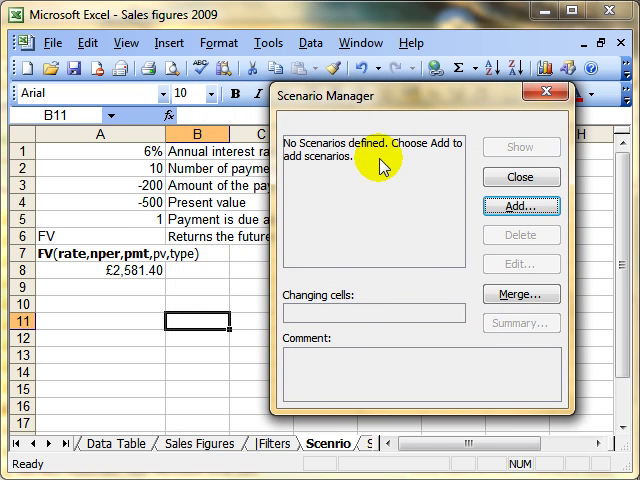
pyautogui.moveTo(202, 213)
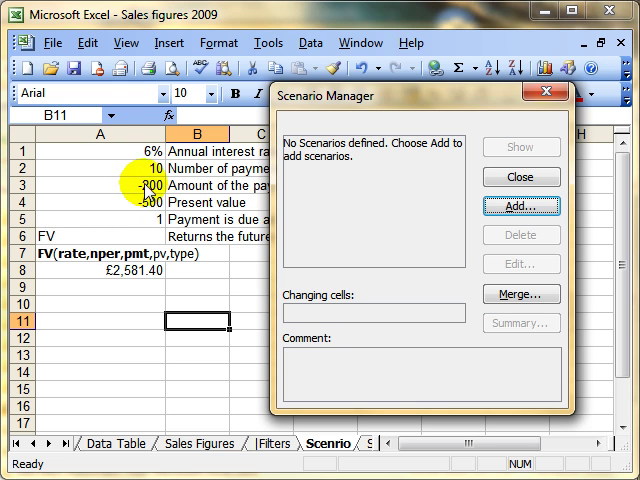
pyautogui.moveTo(140, 185)
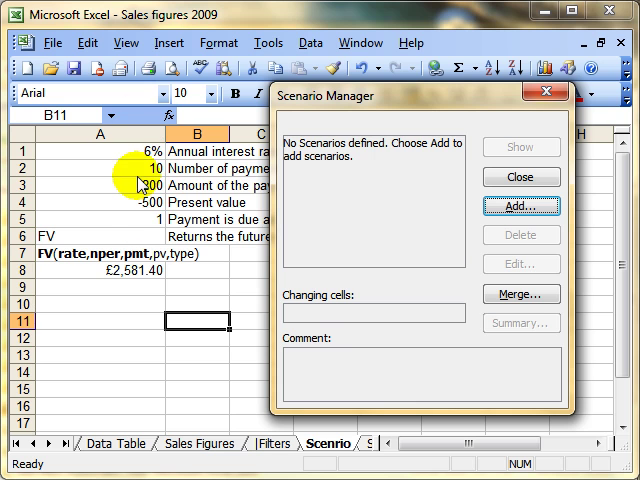
pyautogui.moveTo(355, 177)
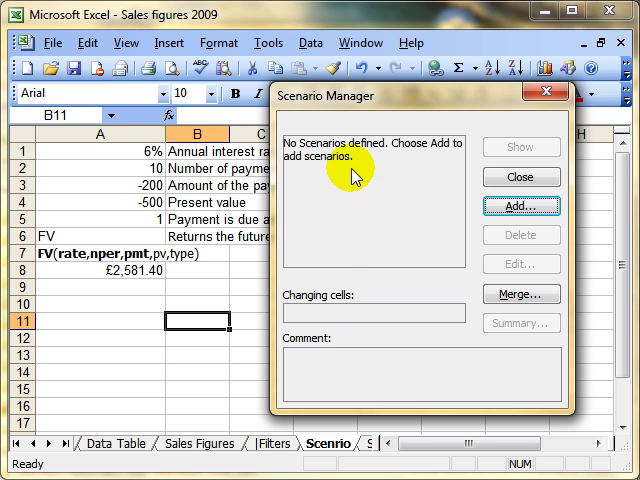
pyautogui.moveTo(358, 162)
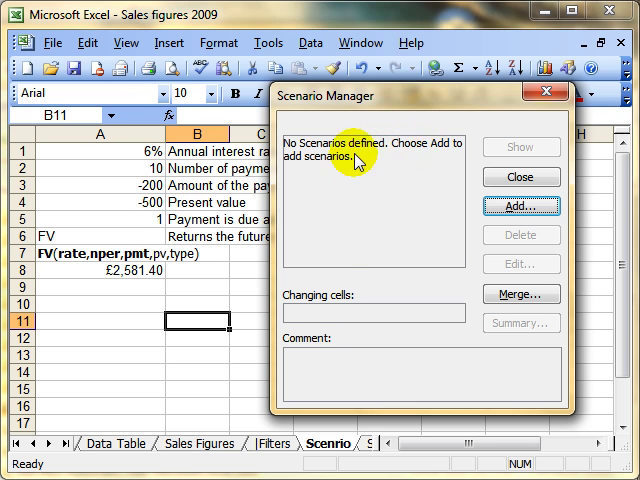
pyautogui.moveTo(520, 177)
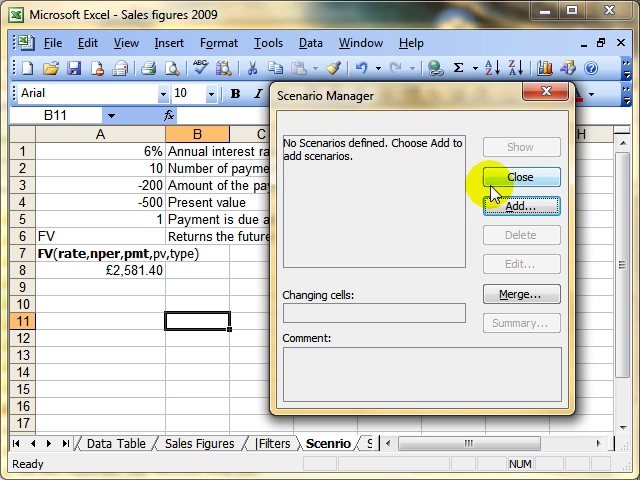
# Step: Add a 'Starting levels' scenario with changing cell A2 and value 10
pyautogui.click(521, 207)
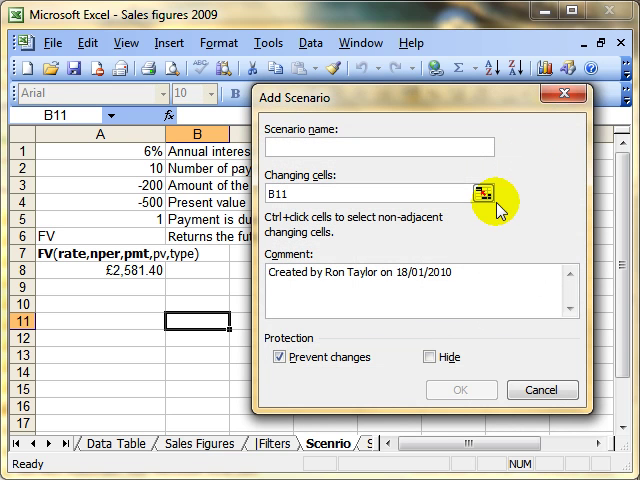
pyautogui.moveTo(336, 177)
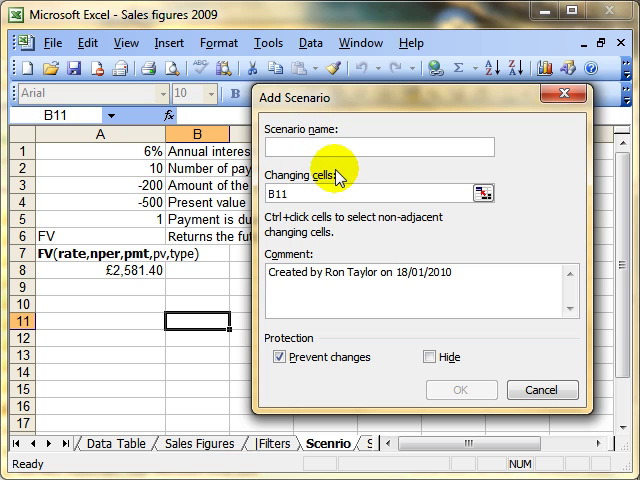
pyautogui.write('Starting levels')
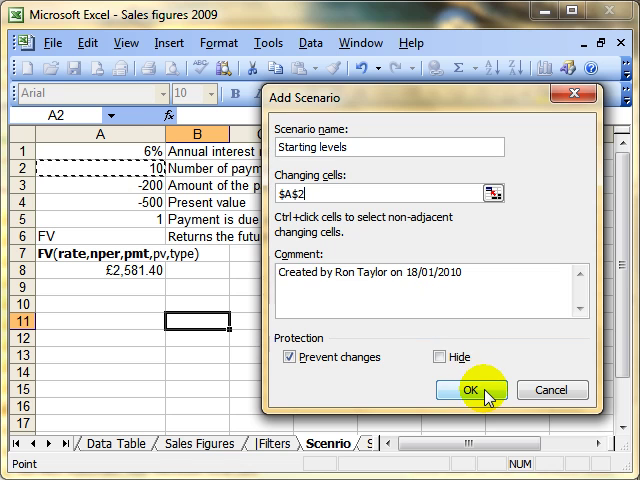
pyautogui.click(472, 390)
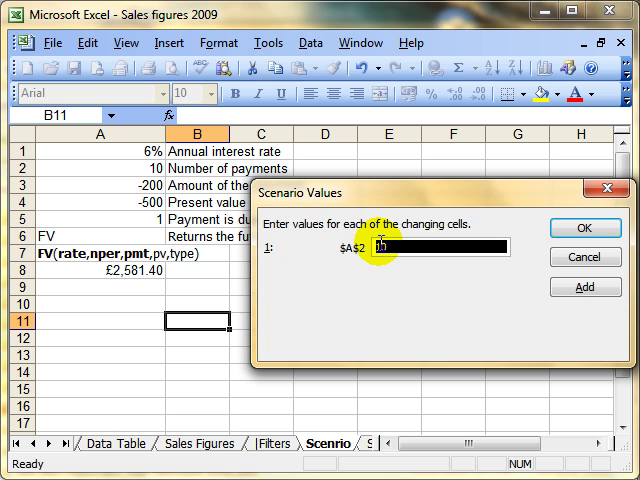
pyautogui.write('10')
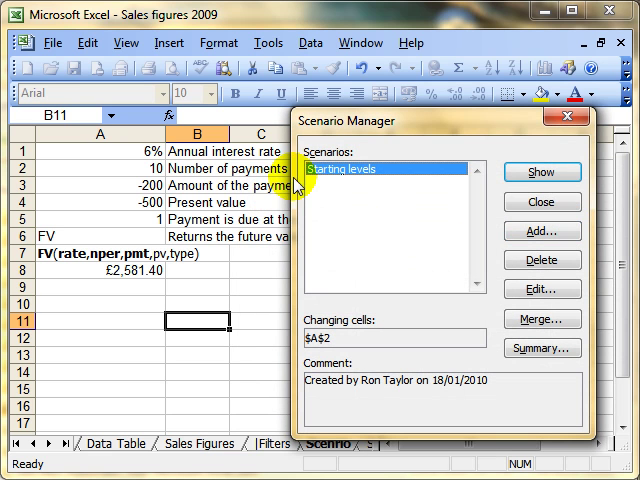
pyautogui.moveTo(385, 170)
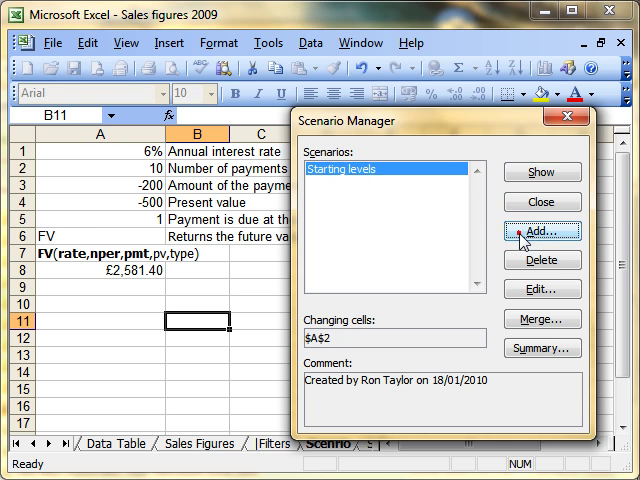
# Step: Add the 'Twenty Payments' scenario varying A2 with value 20, then review both scenarios
pyautogui.click(543, 231)
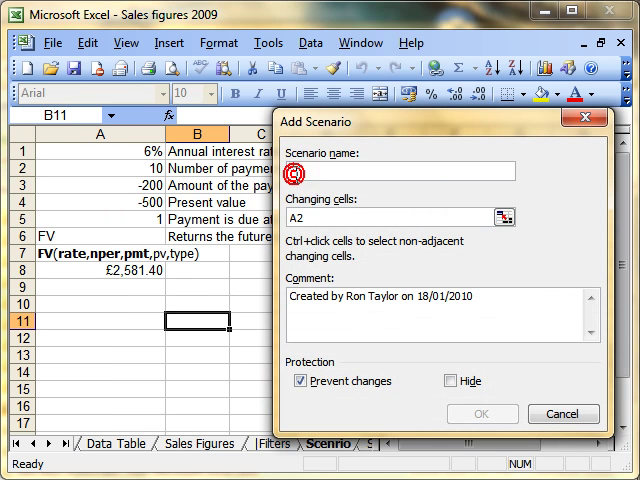
pyautogui.write('Twenty Payments')
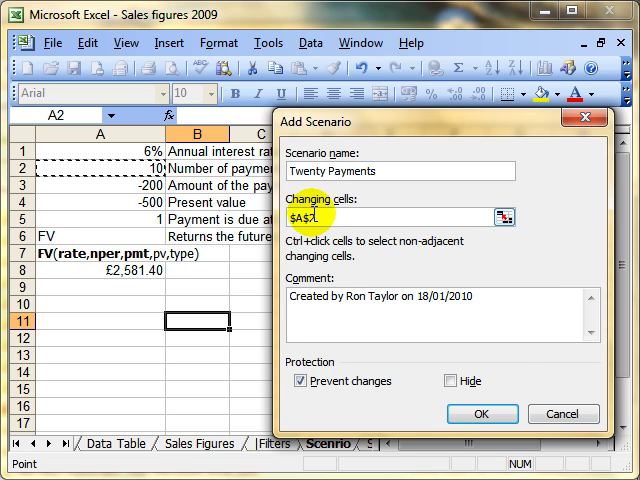
pyautogui.click(481, 413)
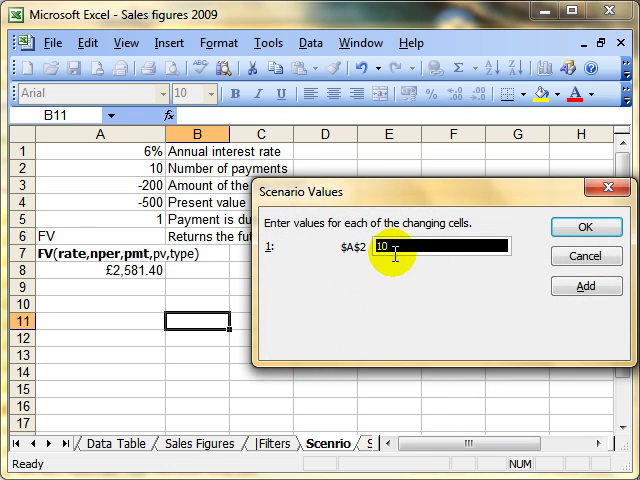
pyautogui.write('-20')
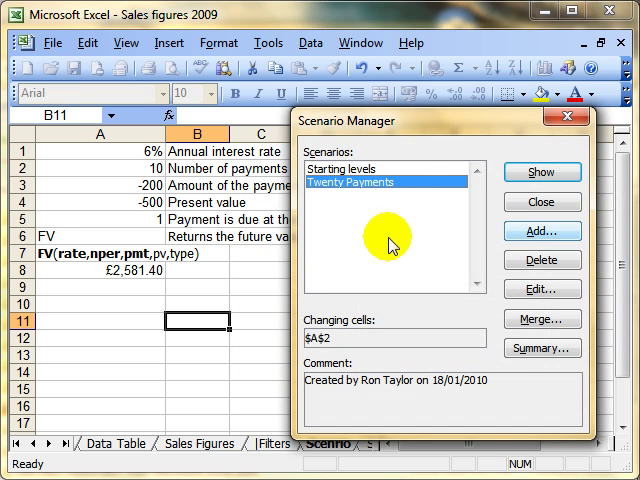
pyautogui.click(360, 171)
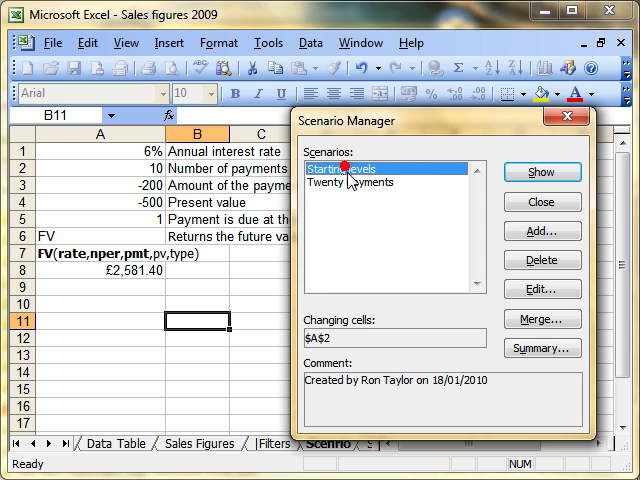
pyautogui.click(360, 186)
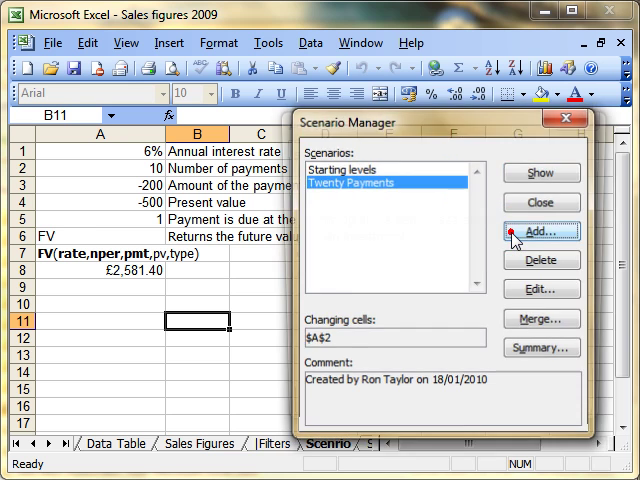
# Step: Add the 'Thirty payments' scenario with changing cell A2 set to 30
pyautogui.click(540, 231)
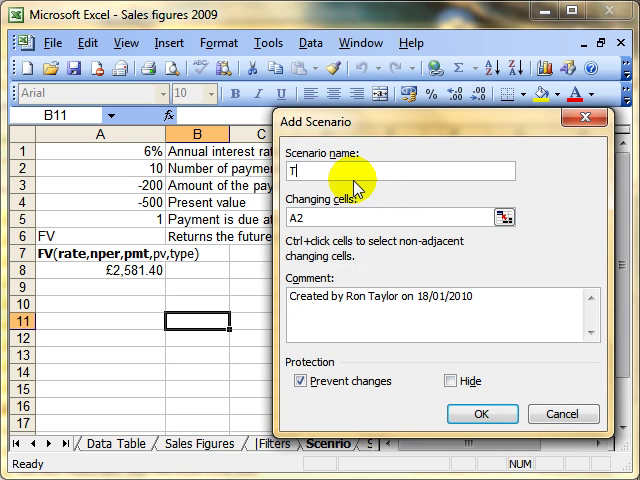
pyautogui.write('hirty payments')
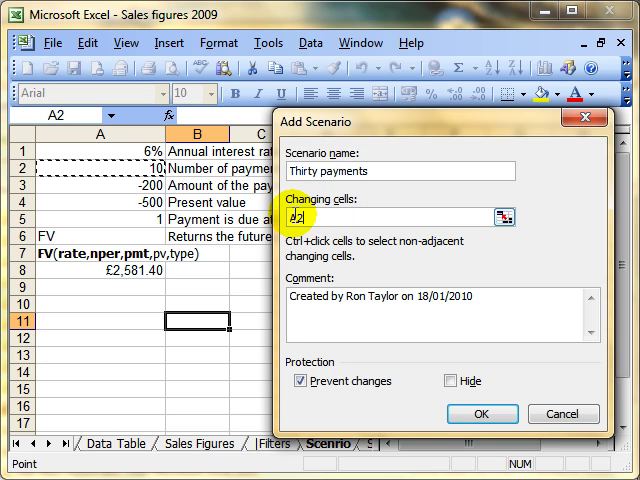
pyautogui.click(100, 178)
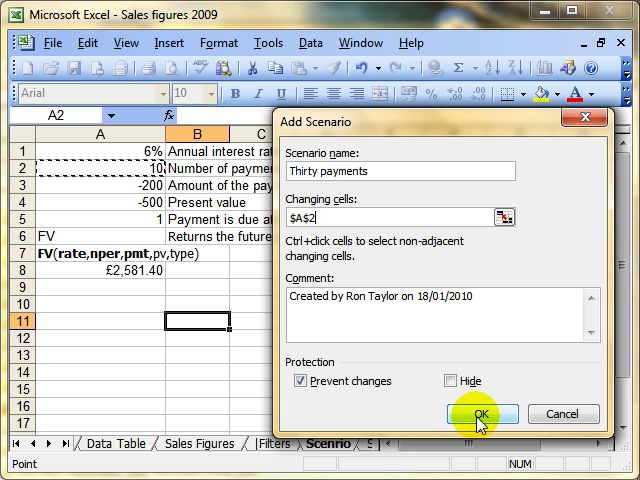
pyautogui.click(484, 414)
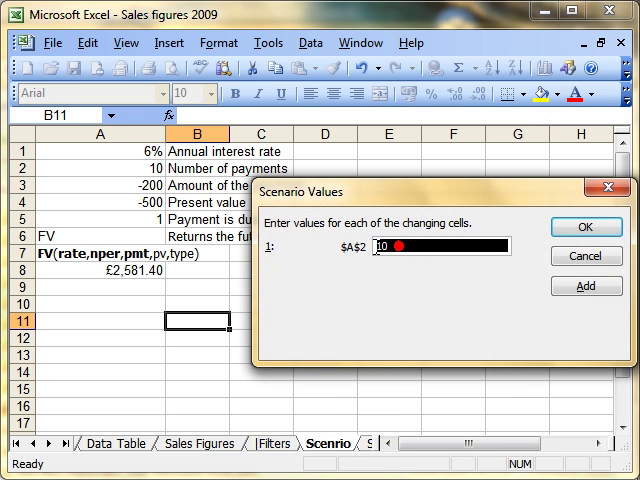
pyautogui.write('30')
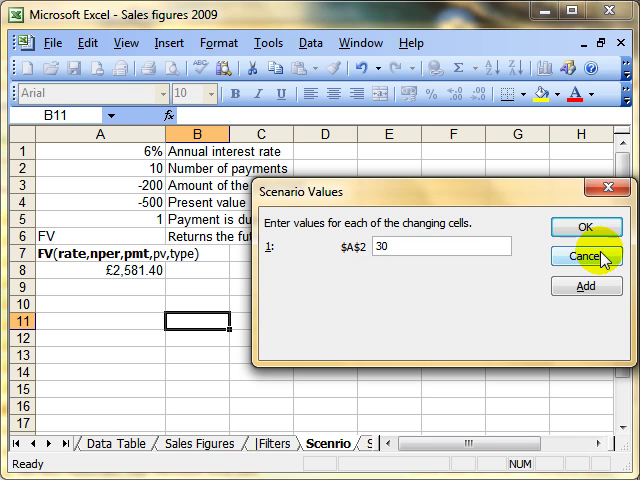
pyautogui.moveTo(587, 288)
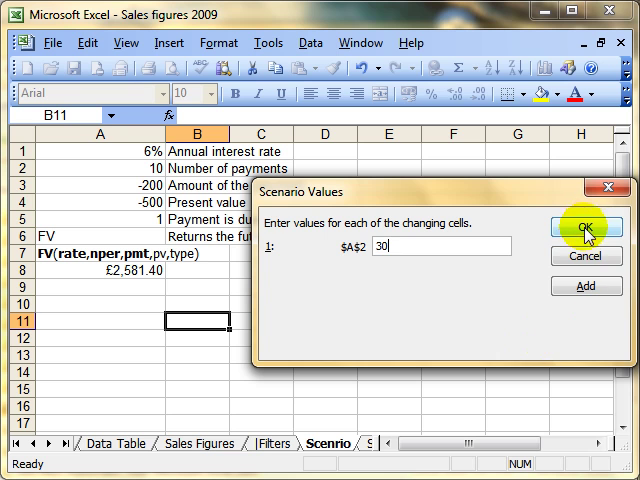
pyautogui.click(586, 226)
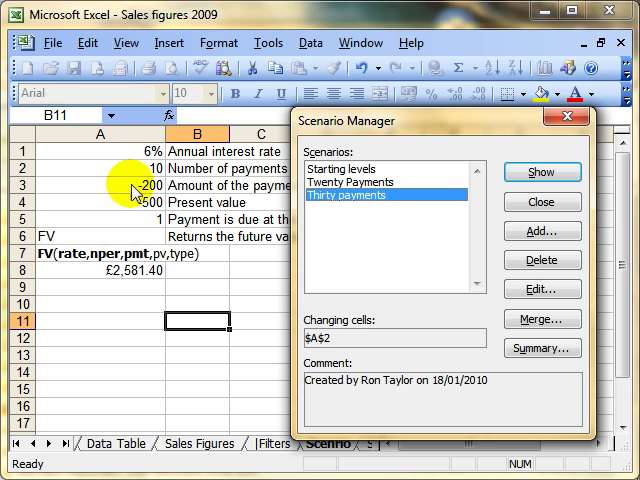
pyautogui.click(380, 182)
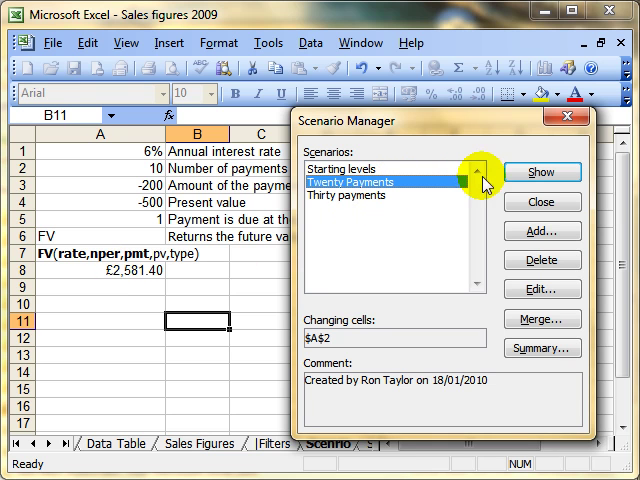
pyautogui.click(542, 172)
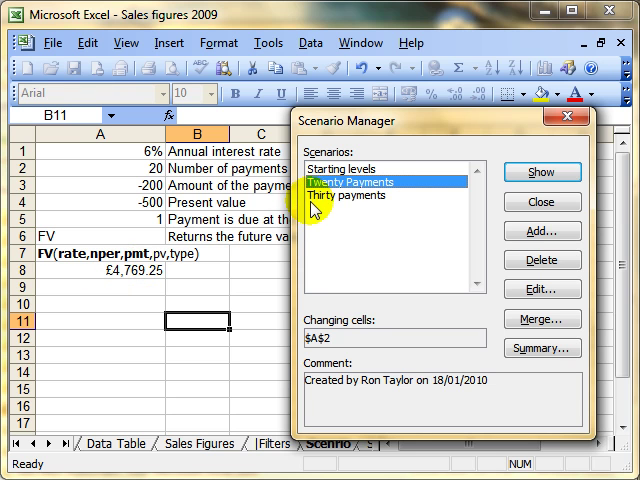
pyautogui.click(355, 199)
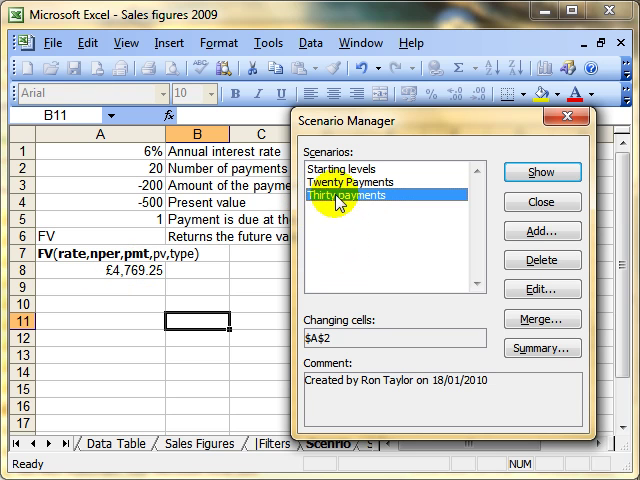
pyautogui.moveTo(540, 172)
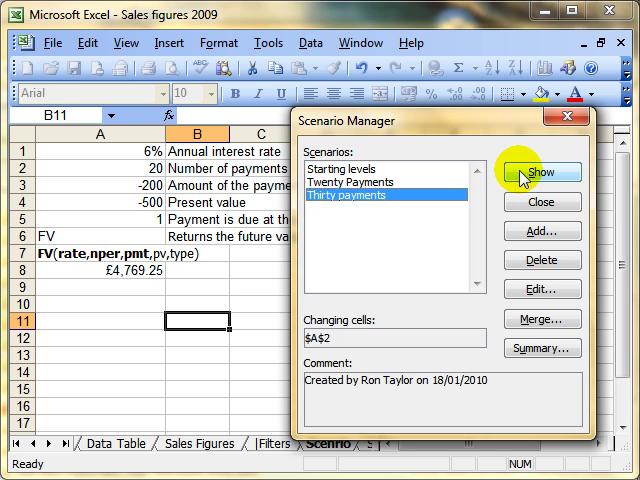
pyautogui.click(542, 171)
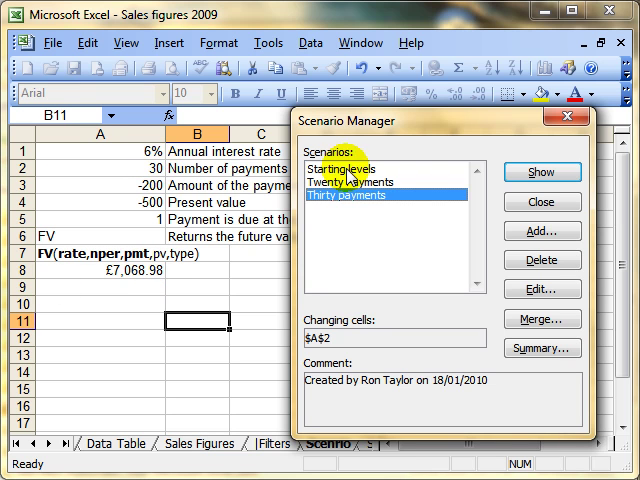
pyautogui.click(360, 170)
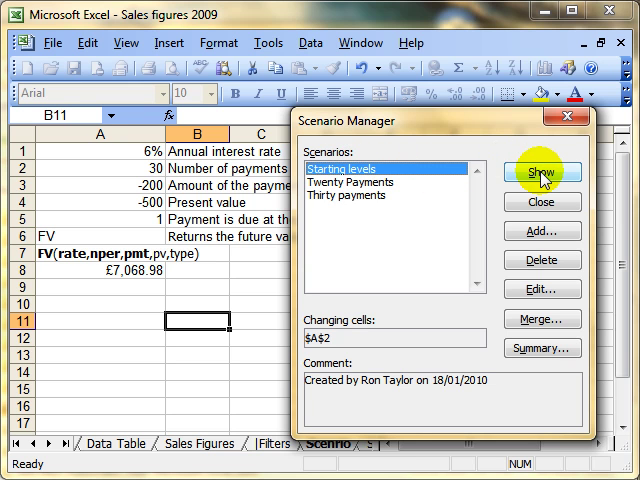
pyautogui.click(541, 171)
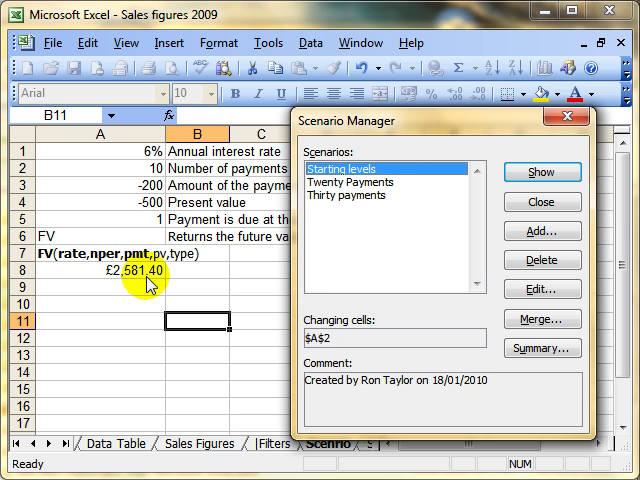
pyautogui.moveTo(225, 188)
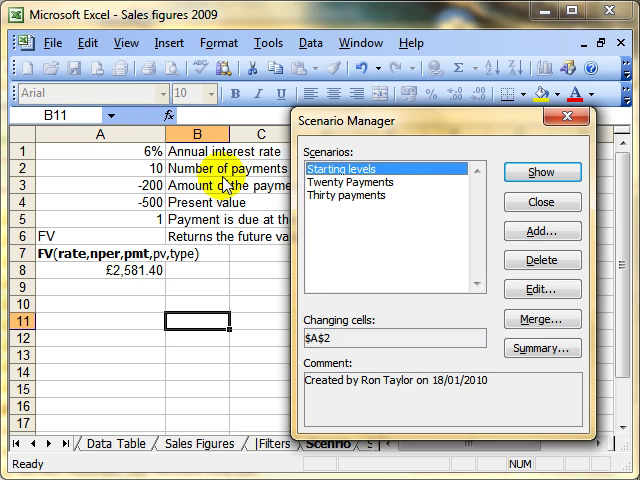
pyautogui.moveTo(542, 202)
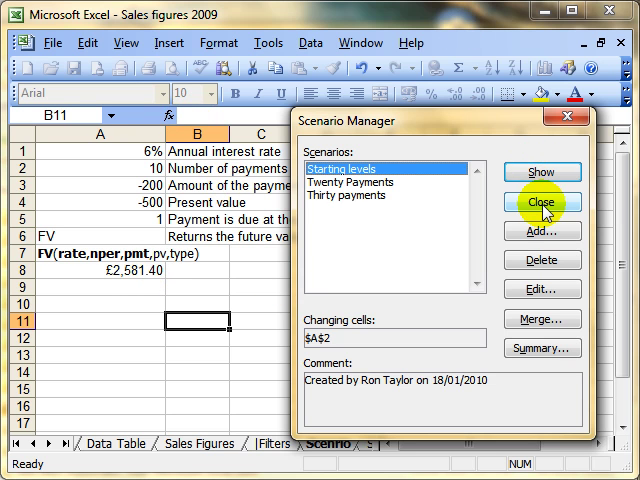
# Step: Reopen the Scenario Manager and show Thirty payments, making A2 30 and future value £7,068.98
pyautogui.click(541, 204)
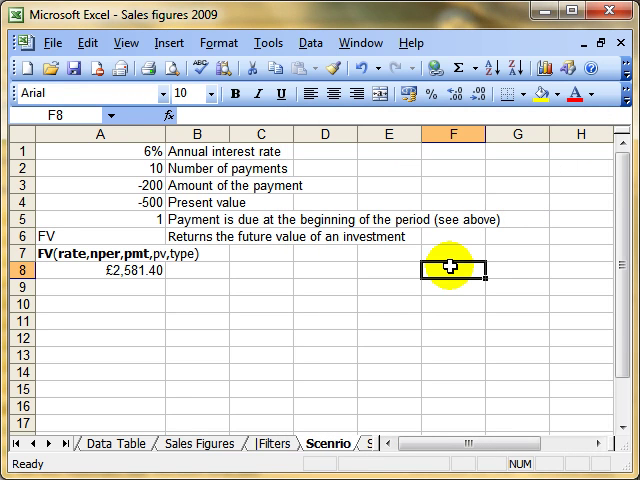
pyautogui.click(268, 43)
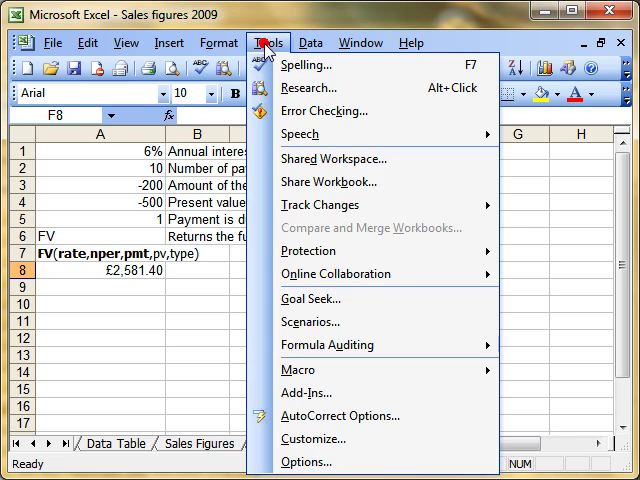
pyautogui.click(311, 321)
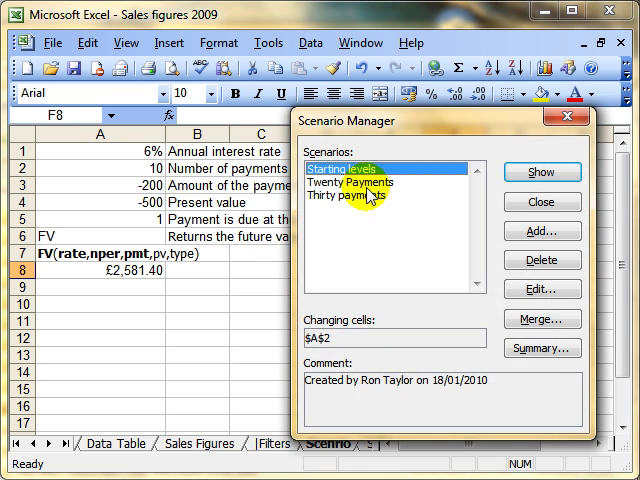
pyautogui.click(360, 197)
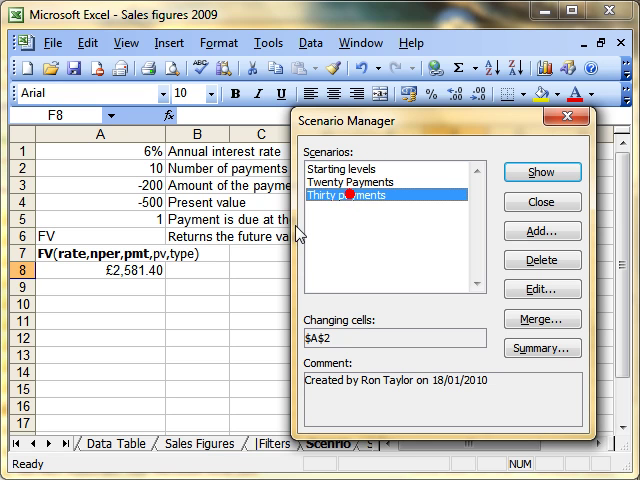
pyautogui.moveTo(400, 225)
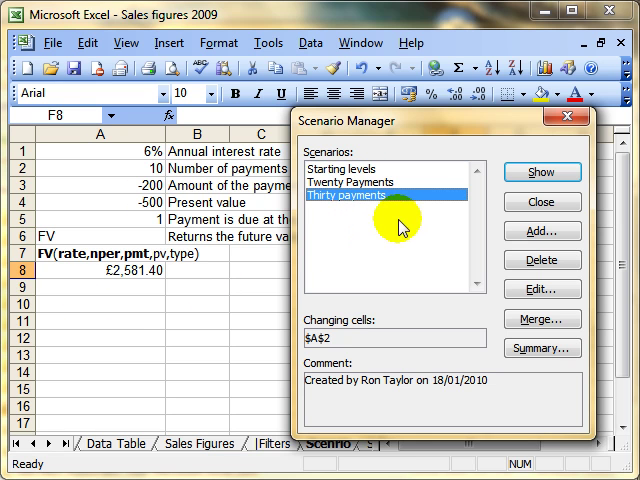
pyautogui.click(541, 171)
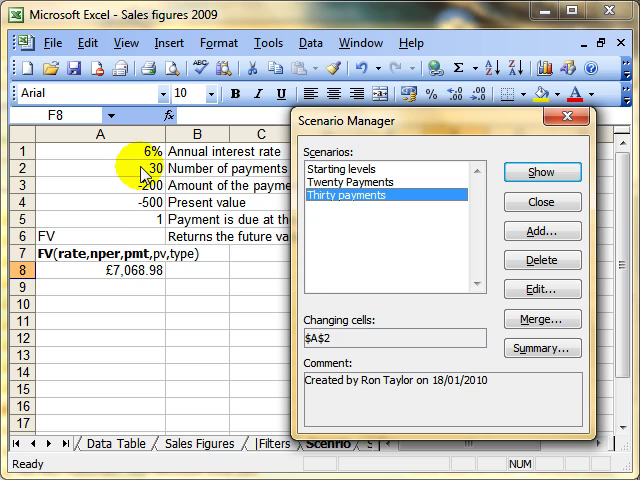
pyautogui.moveTo(466, 178)
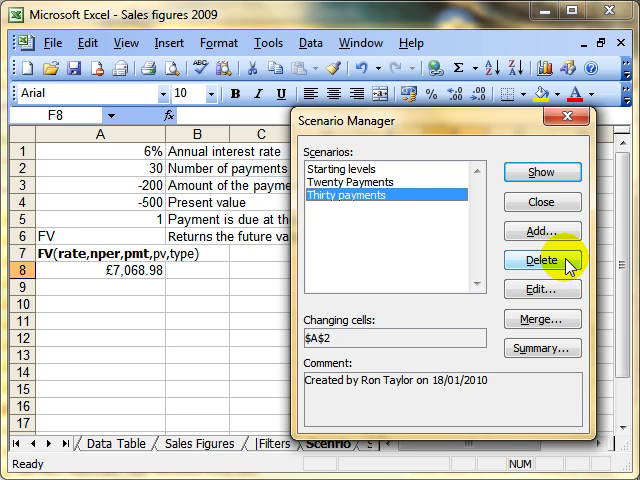
pyautogui.moveTo(559, 291)
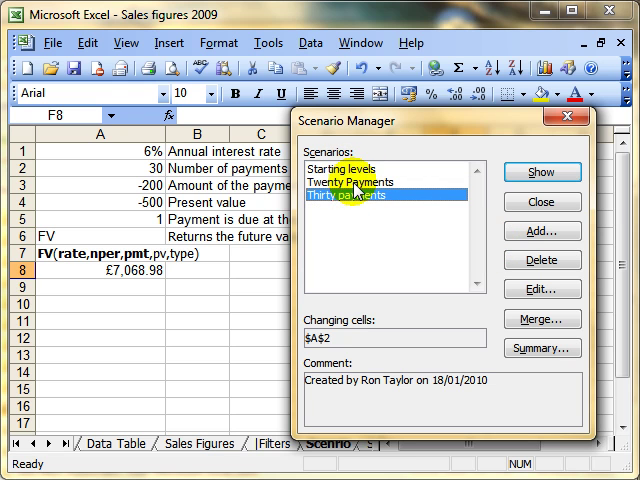
# Step: Re-save Twenty Payments unchanged at 20 payments, then browse the other scenarios
pyautogui.click(370, 183)
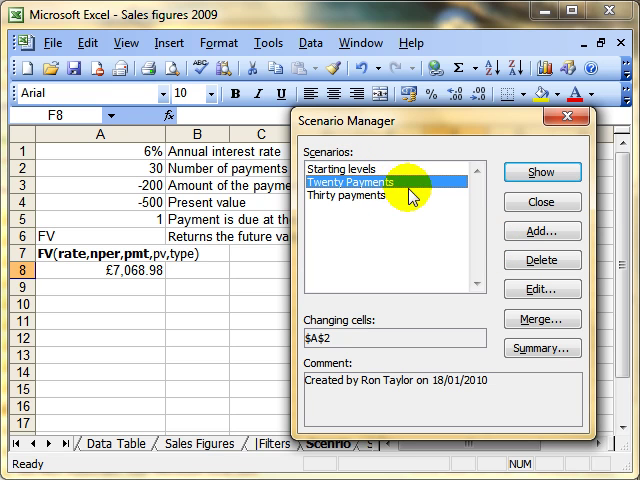
pyautogui.click(542, 289)
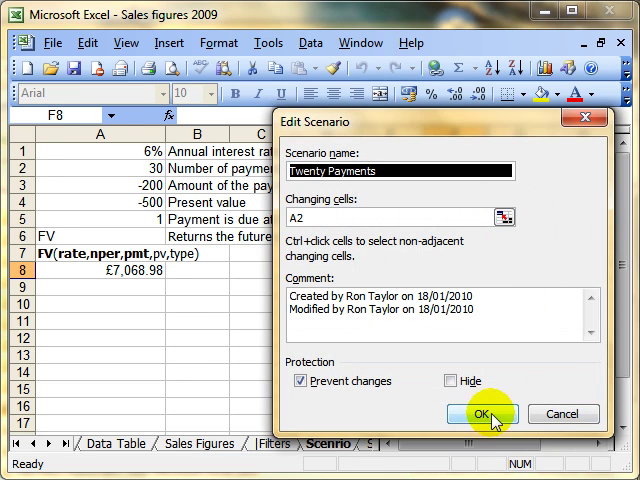
pyautogui.click(483, 414)
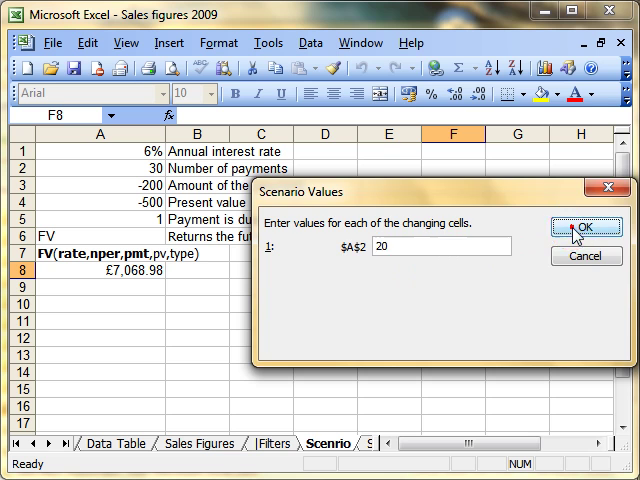
pyautogui.click(586, 227)
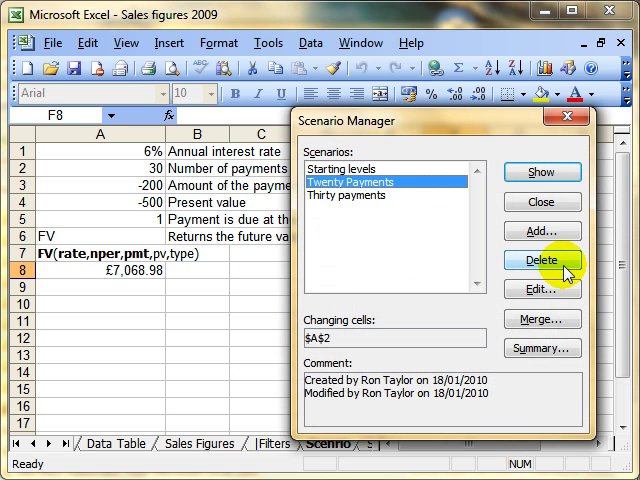
pyautogui.moveTo(546, 349)
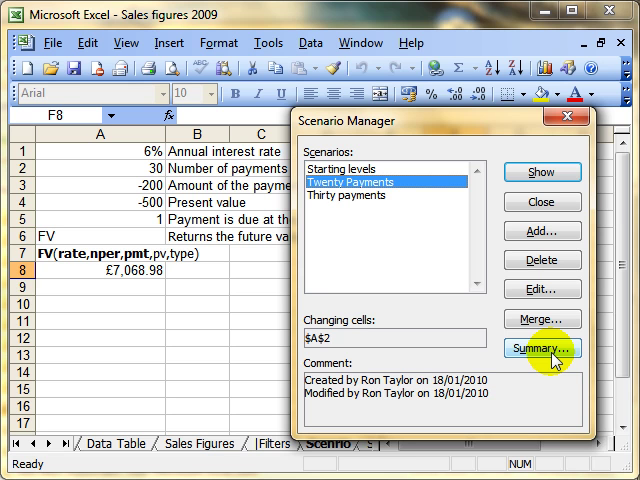
pyautogui.click(350, 167)
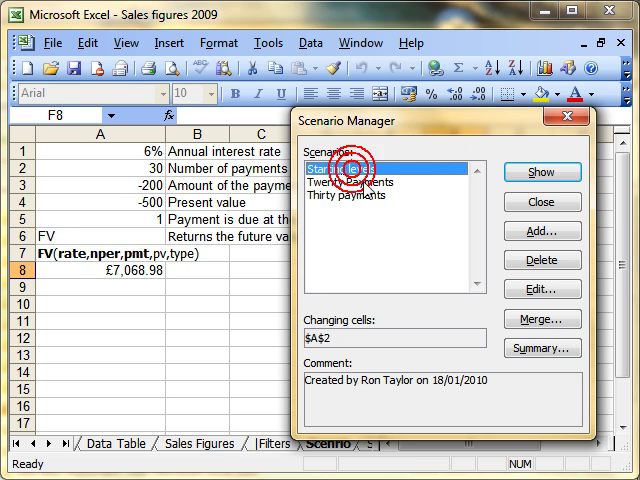
pyautogui.click(364, 194)
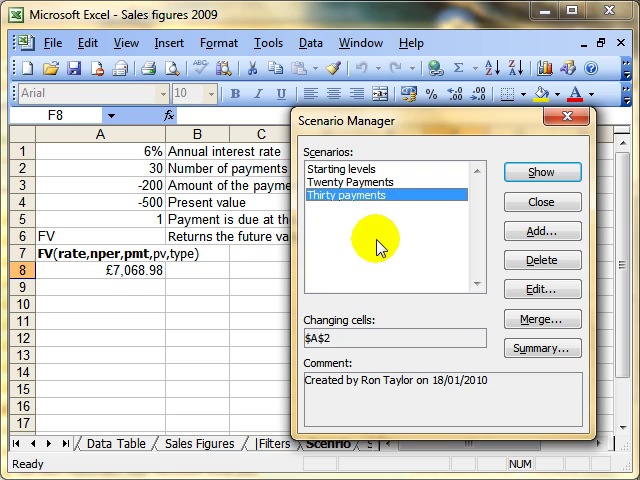
pyautogui.moveTo(386, 263)
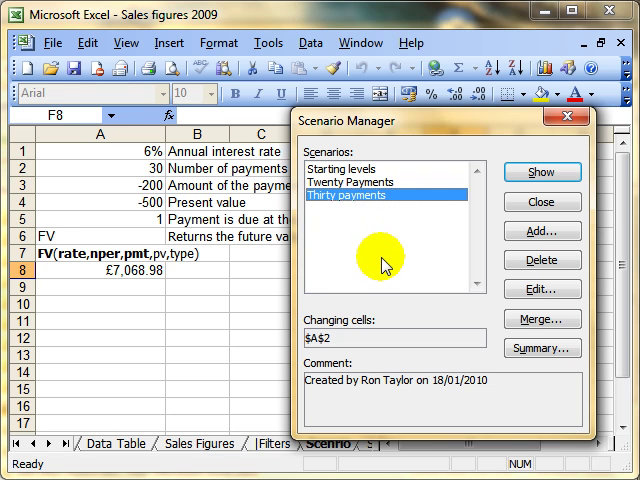
pyautogui.moveTo(345, 185)
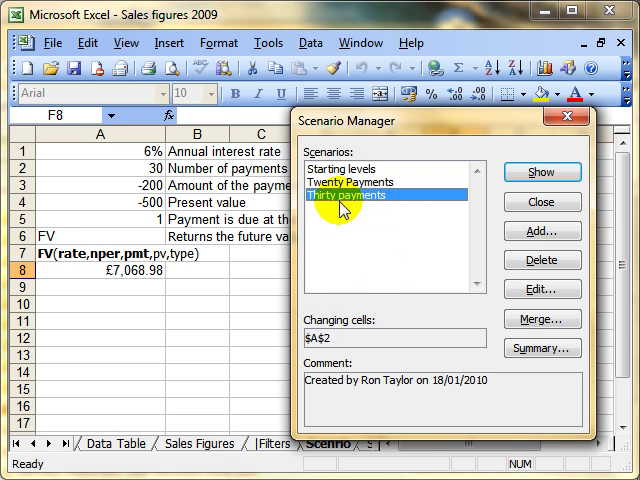
pyautogui.moveTo(543, 348)
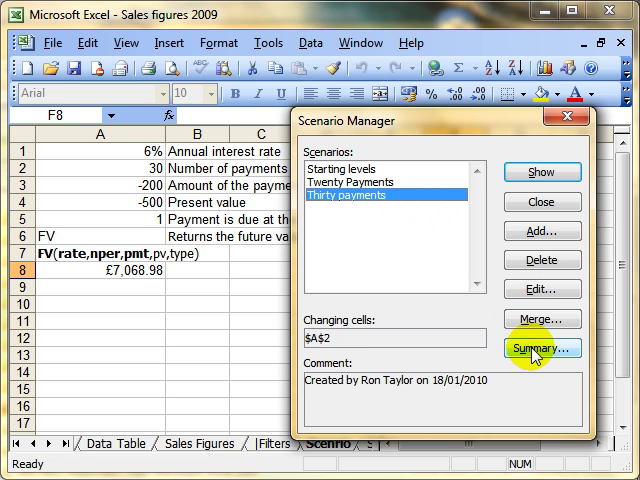
# Step: Open the Scenario Summary settings from the Scenario Manager
pyautogui.click(533, 354)
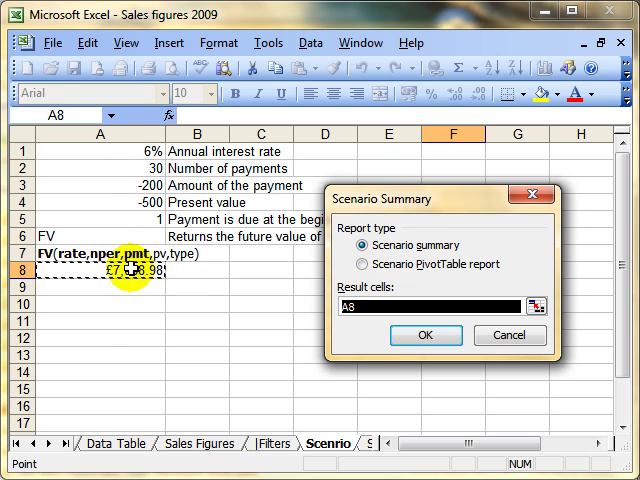
pyautogui.moveTo(197, 272)
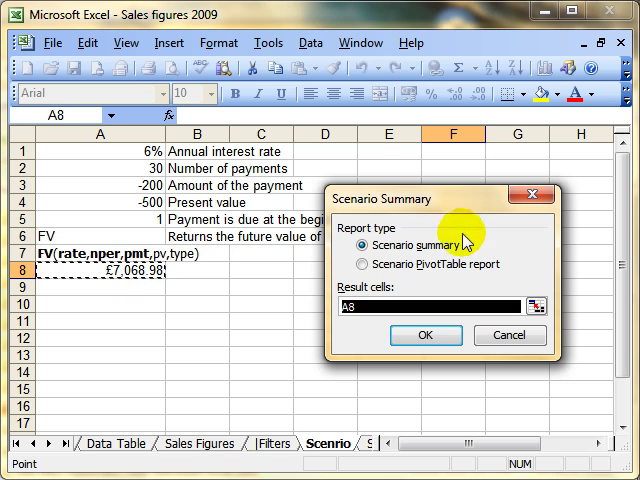
pyautogui.moveTo(123, 277)
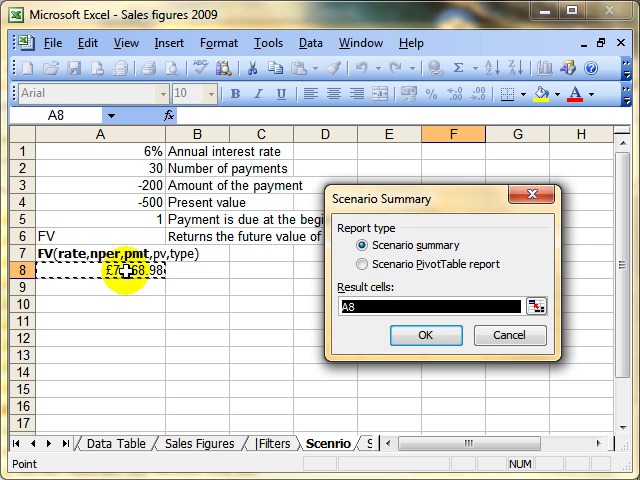
pyautogui.moveTo(117, 273)
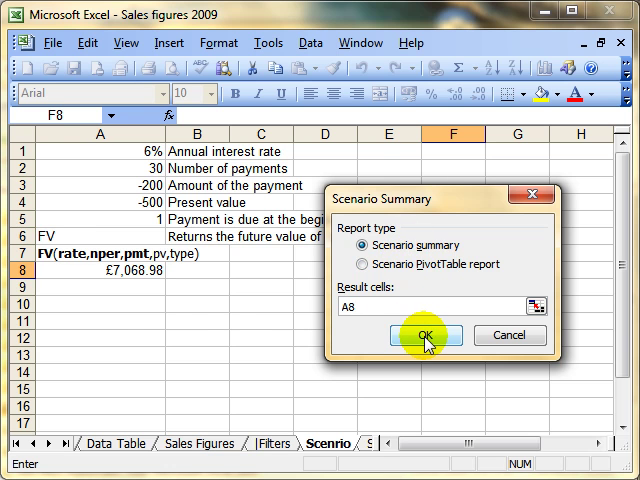
# Step: Generate the Scenario Summary sheet, check its payment values and results, and return to Scenario
pyautogui.click(418, 336)
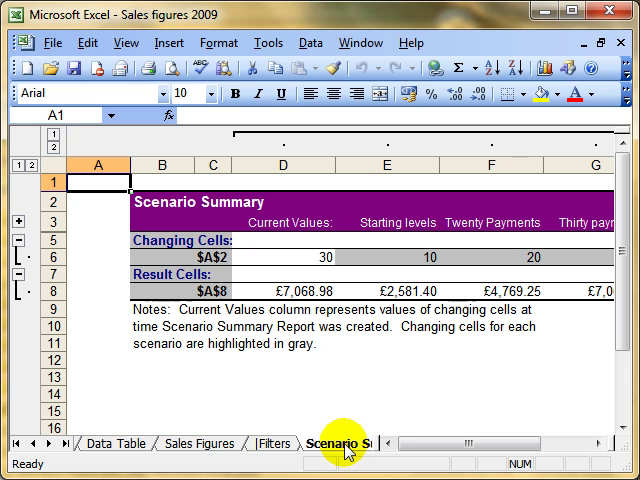
pyautogui.moveTo(228, 297)
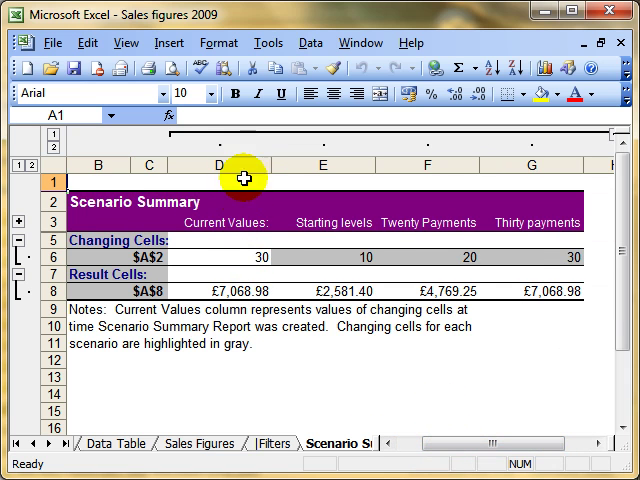
pyautogui.moveTo(338, 258)
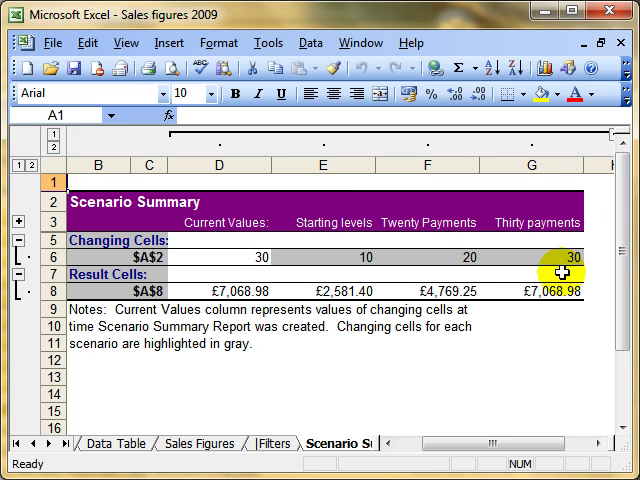
pyautogui.click(333, 258)
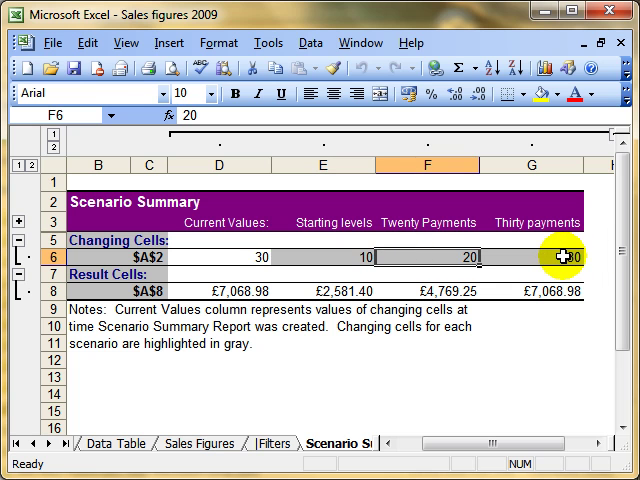
pyautogui.click(567, 257)
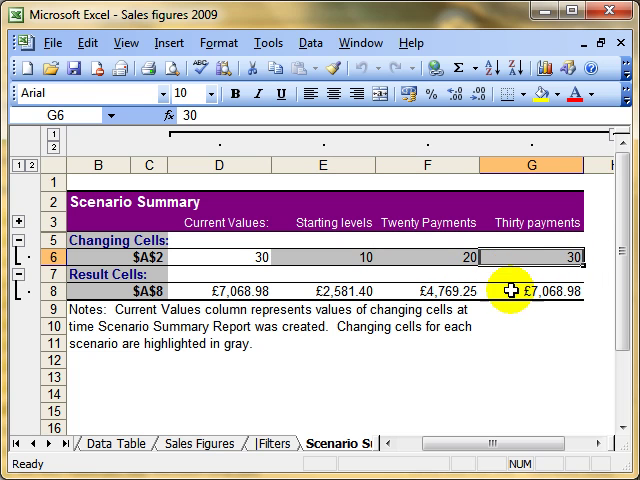
pyautogui.click(430, 298)
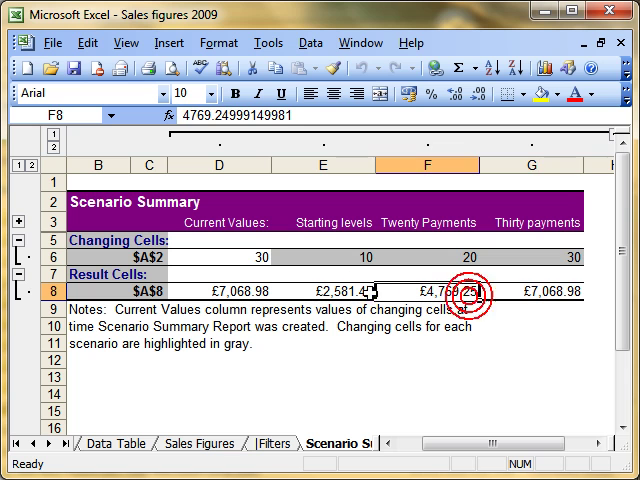
pyautogui.click(330, 290)
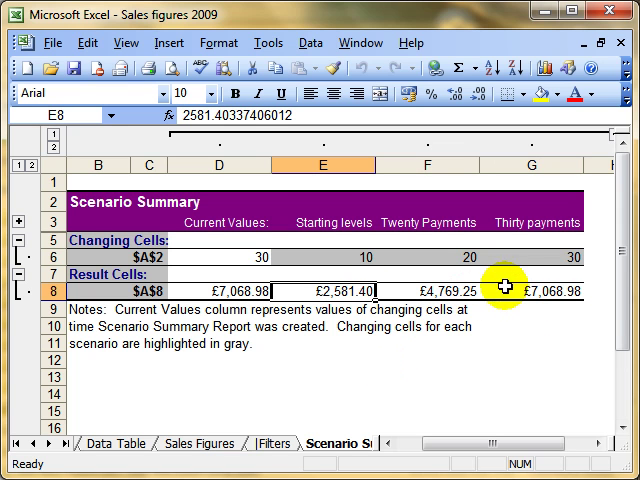
pyautogui.moveTo(416, 275)
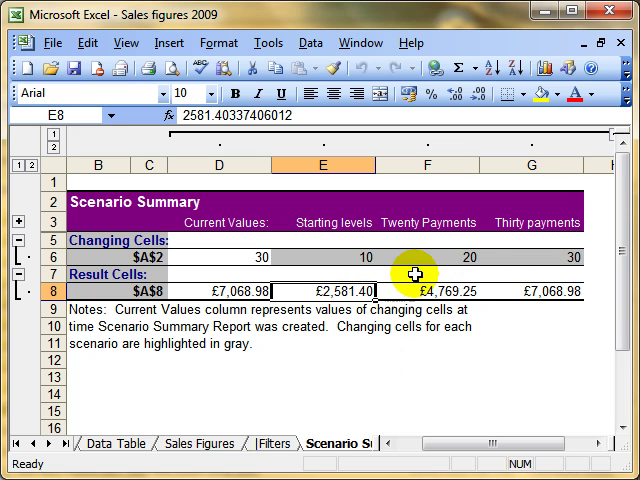
pyautogui.click(294, 442)
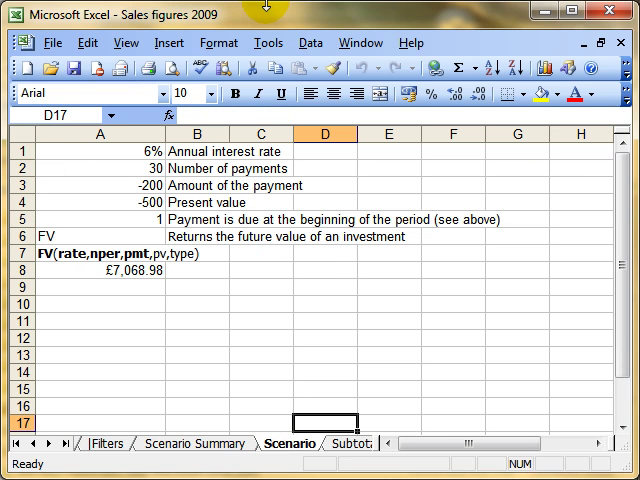
# Step: Delete the Thirty payments, Twenty Payments and Starting levels scenarios, then close Scenario Manager
pyautogui.click(268, 42)
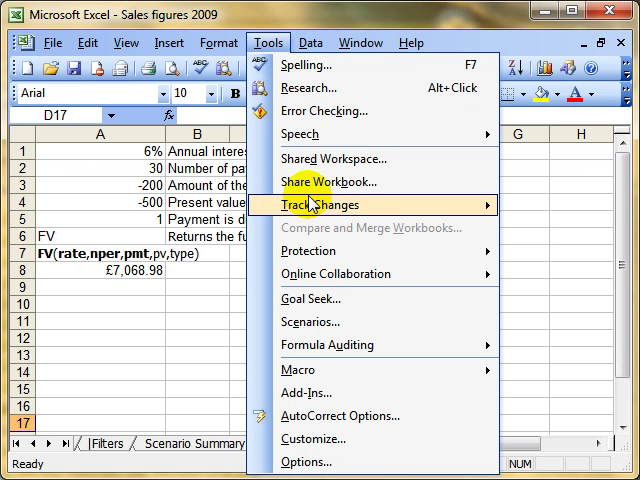
pyautogui.click(311, 321)
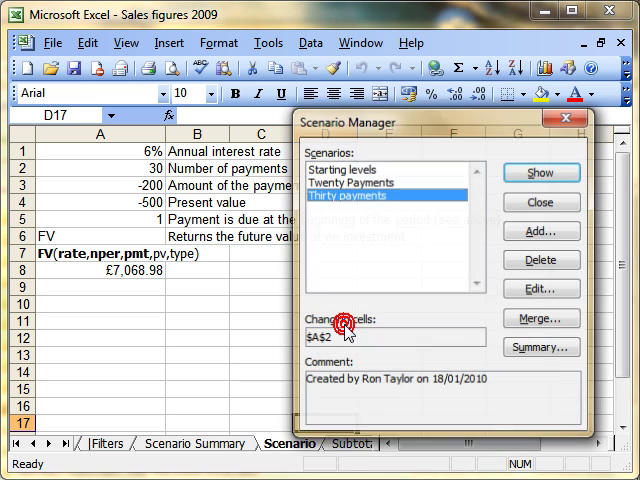
pyautogui.click(540, 260)
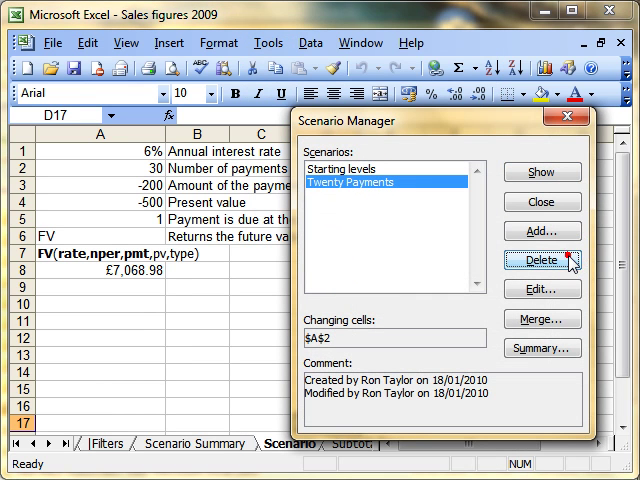
pyautogui.click(541, 260)
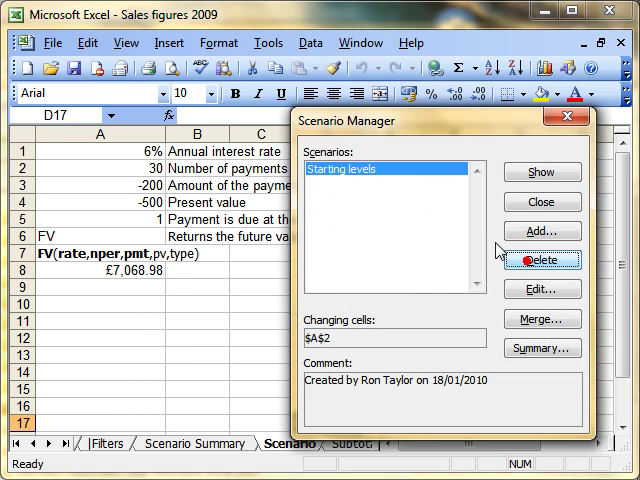
pyautogui.click(541, 259)
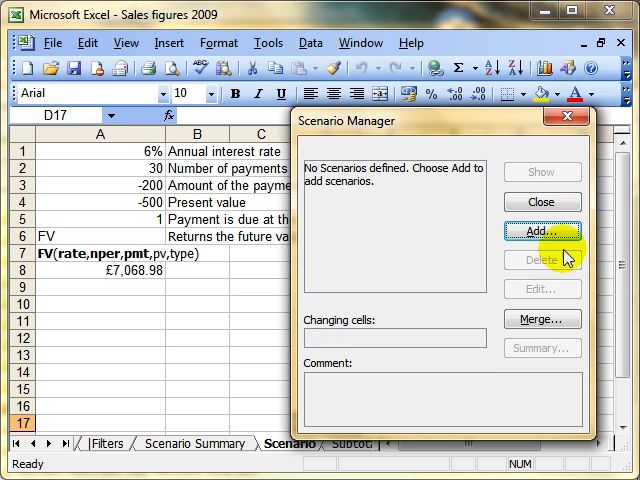
pyautogui.click(541, 202)
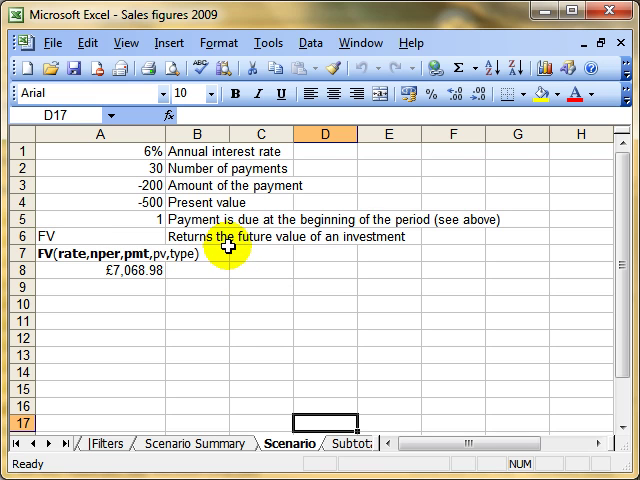
pyautogui.moveTo(118, 151)
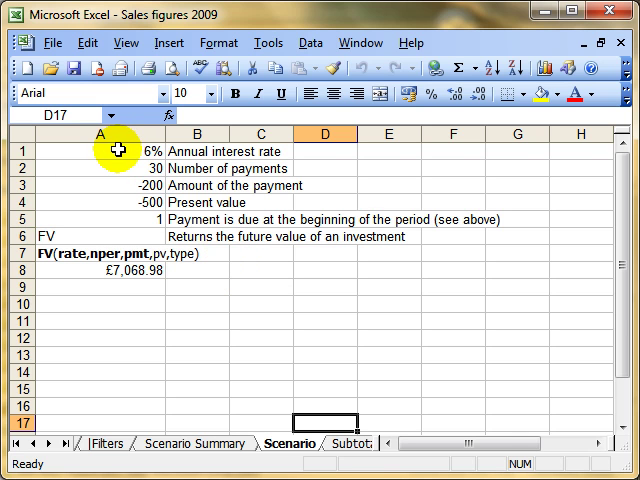
pyautogui.moveTo(140, 161)
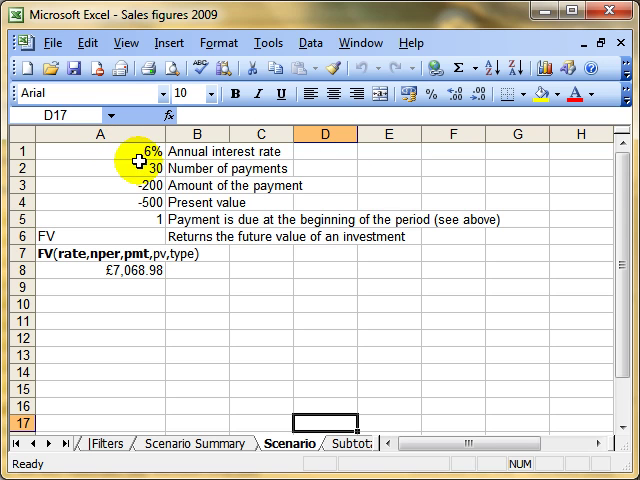
pyautogui.click(100, 168)
pyautogui.write('12')
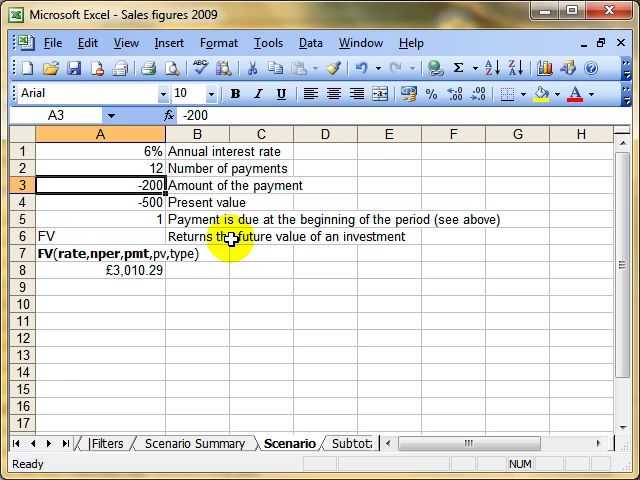
pyautogui.moveTo(63, 170)
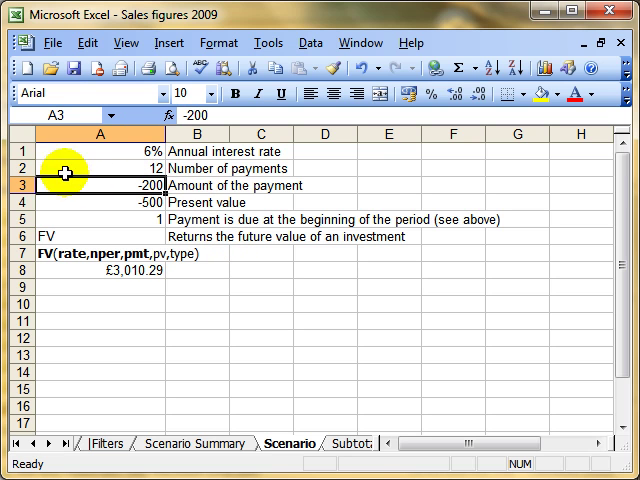
pyautogui.moveTo(95, 153)
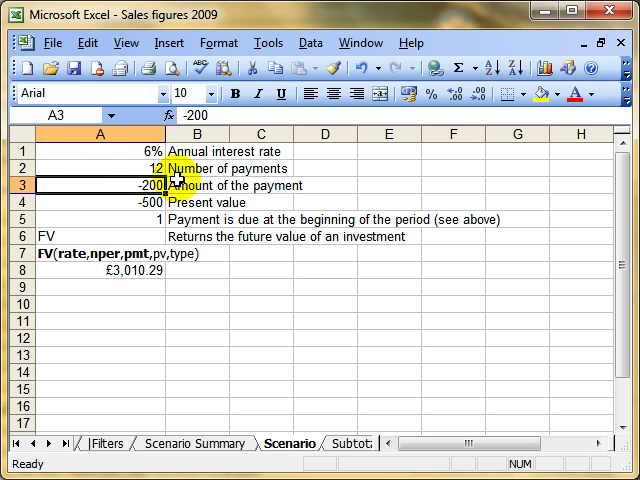
pyautogui.moveTo(410, 236)
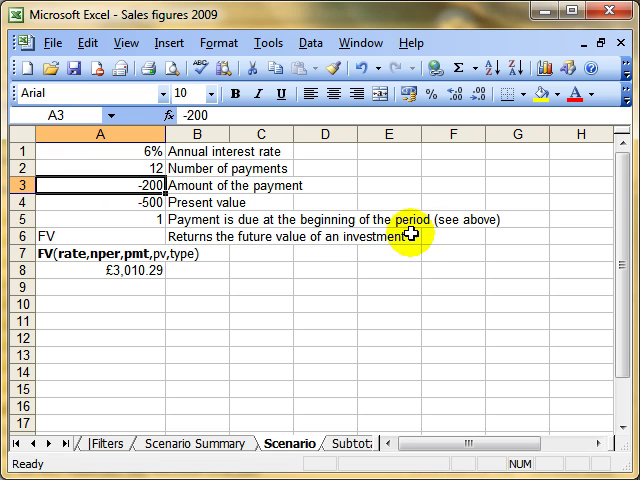
# Step: Create the 'Start' scenario varying A1 and A3, keeping values 0.06 and -200
pyautogui.click(268, 43)
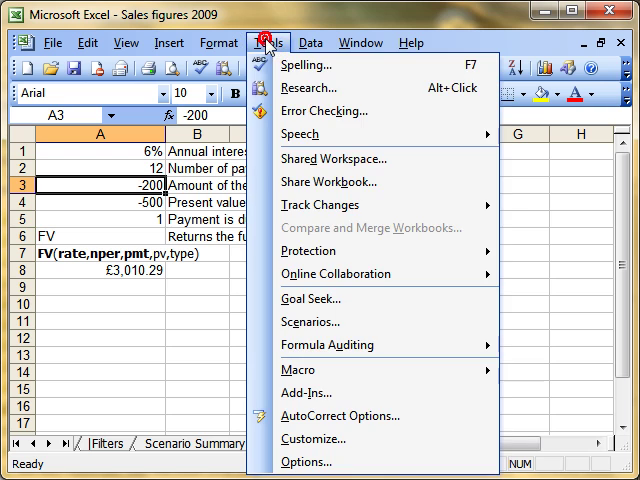
pyautogui.click(311, 321)
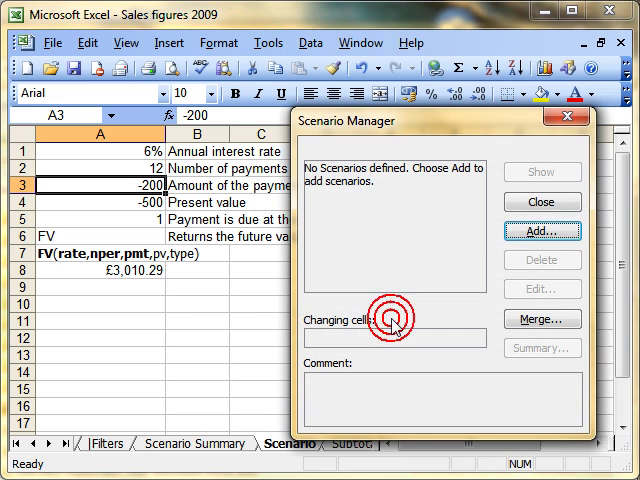
pyautogui.click(541, 231)
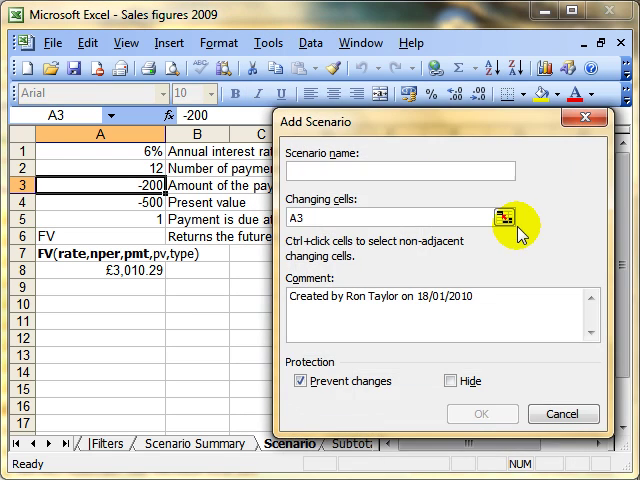
pyautogui.write('Start')
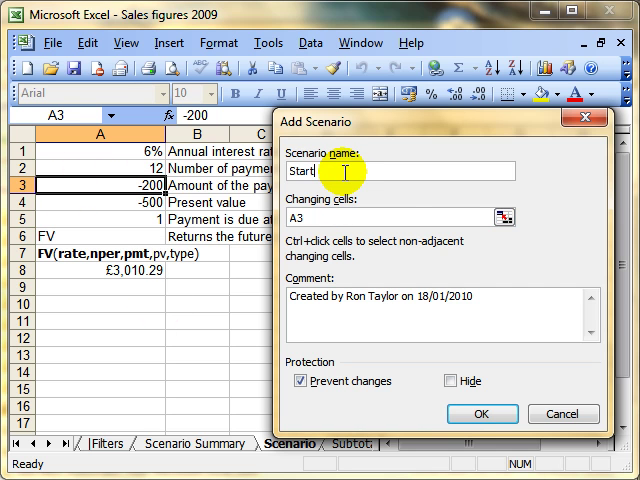
pyautogui.moveTo(507, 232)
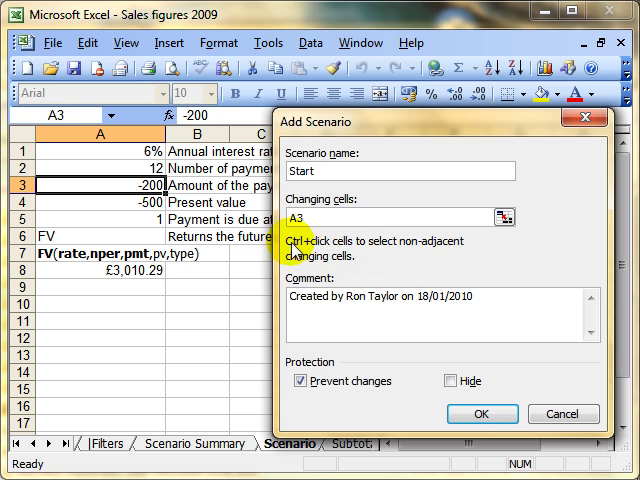
pyautogui.moveTo(465, 250)
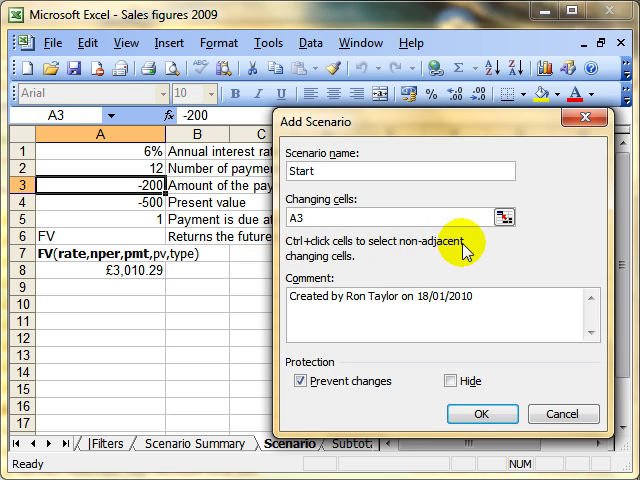
pyautogui.click(503, 218)
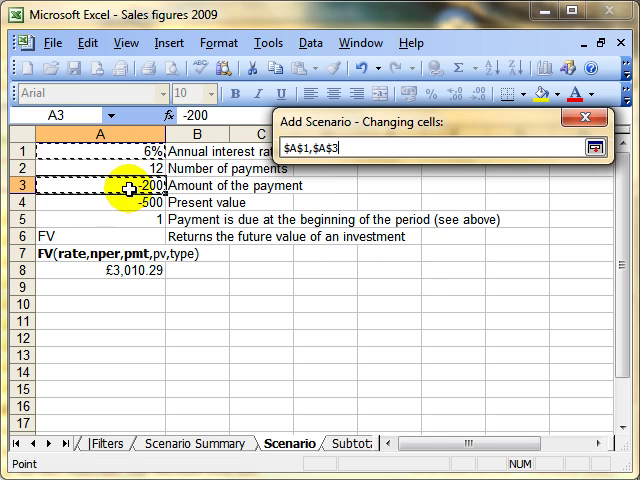
pyautogui.moveTo(290, 150)
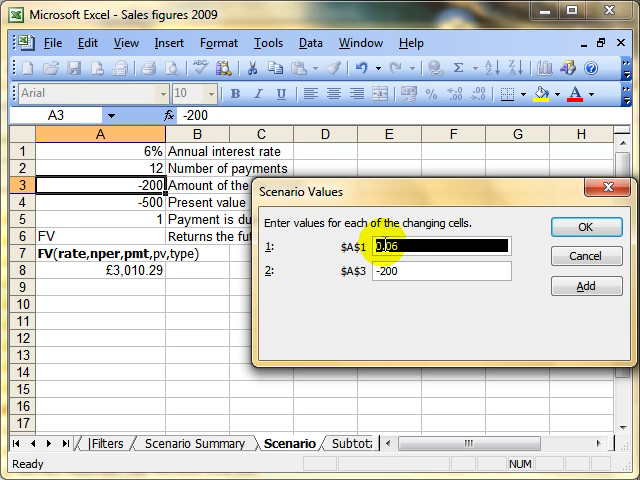
pyautogui.click(440, 271)
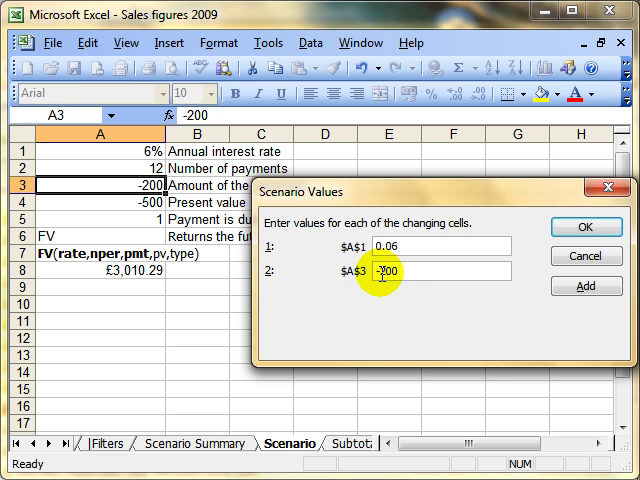
pyautogui.click(586, 227)
pyautogui.write('Alternative')
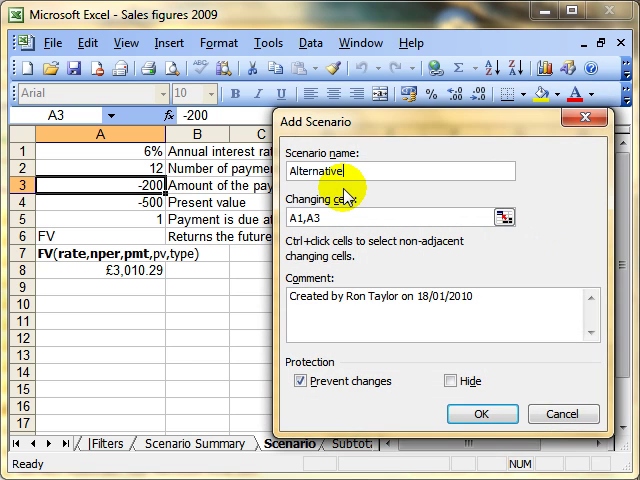
# Step: Create the 'Alternative bank' scenario changing cells A1 and A3, and confirm it
pyautogui.write('bank')
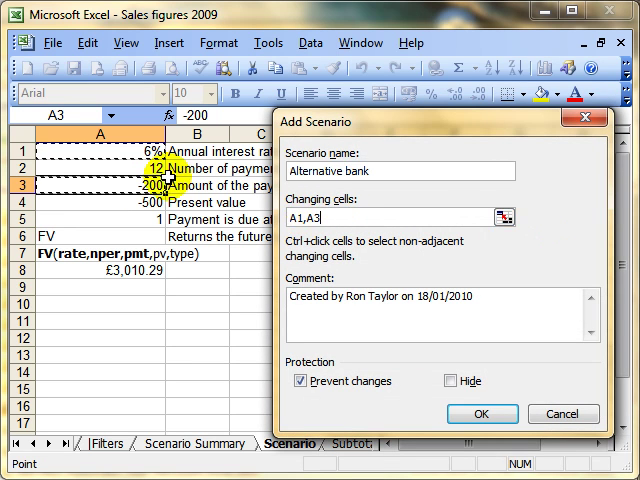
pyautogui.moveTo(527, 379)
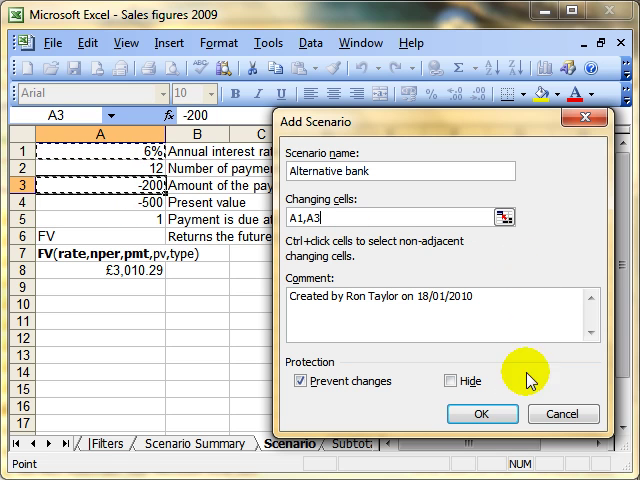
pyautogui.click(481, 413)
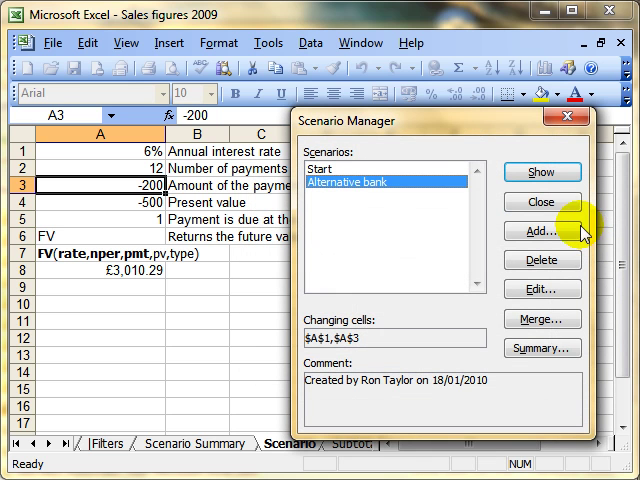
# Step: Show the Alternative bank scenario: A1 7%, A3 -150, future value £2,405.88
pyautogui.click(335, 171)
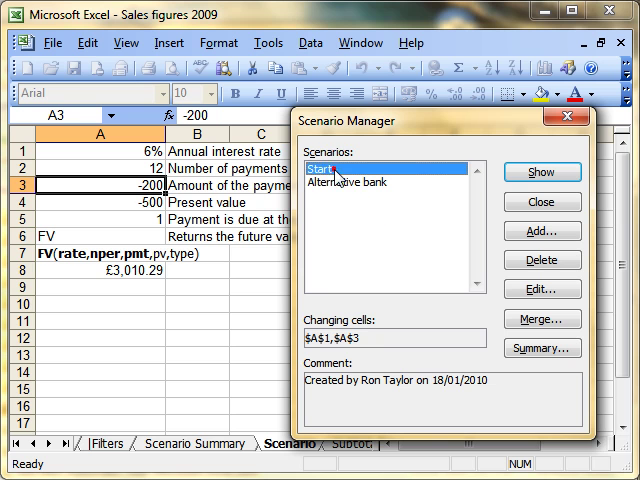
pyautogui.moveTo(545, 172)
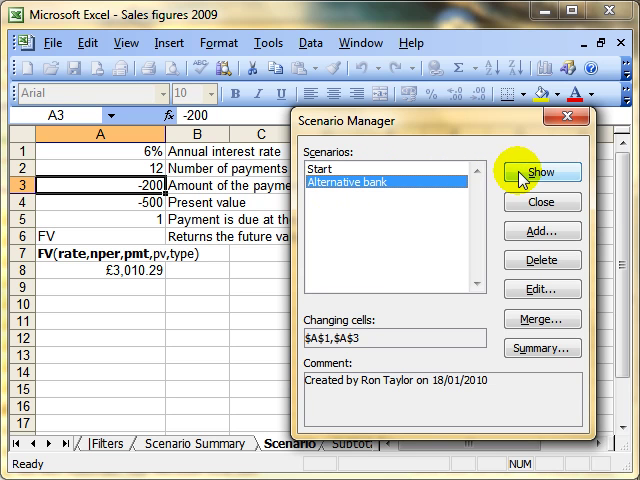
pyautogui.click(545, 171)
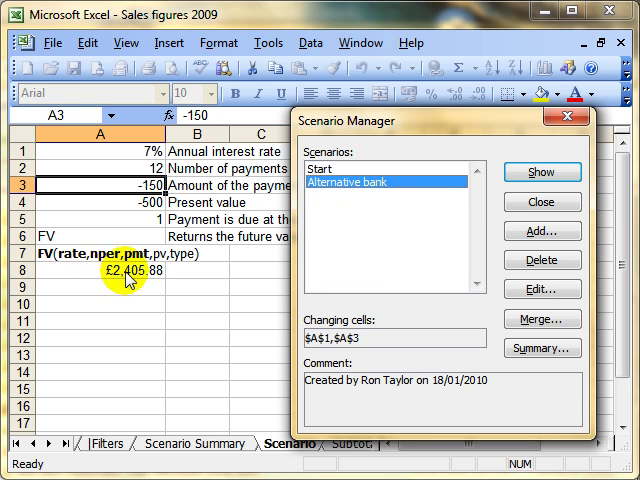
pyautogui.moveTo(128, 150)
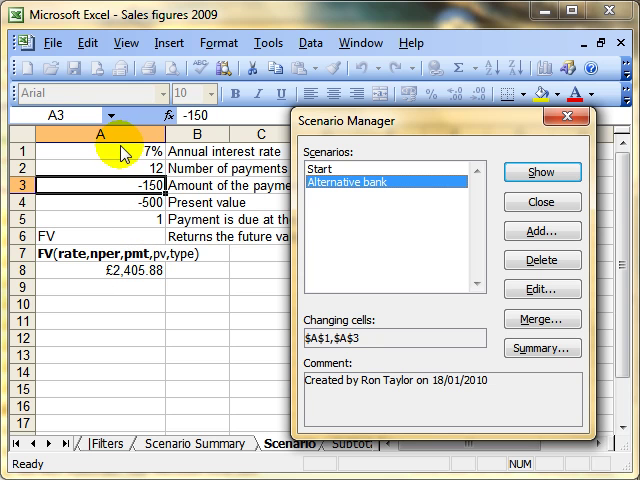
pyautogui.moveTo(207, 187)
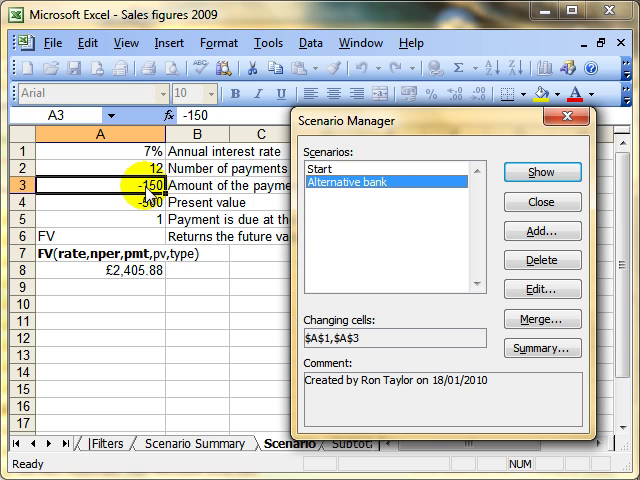
pyautogui.moveTo(541, 231)
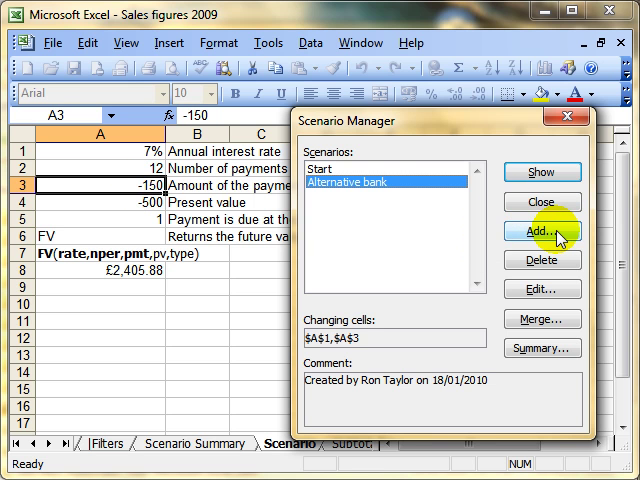
# Step: Add the 'Best bank' scenario on A1 and A3 with values 0.10 and -200
pyautogui.click(541, 232)
pyautogui.write('Best bank')
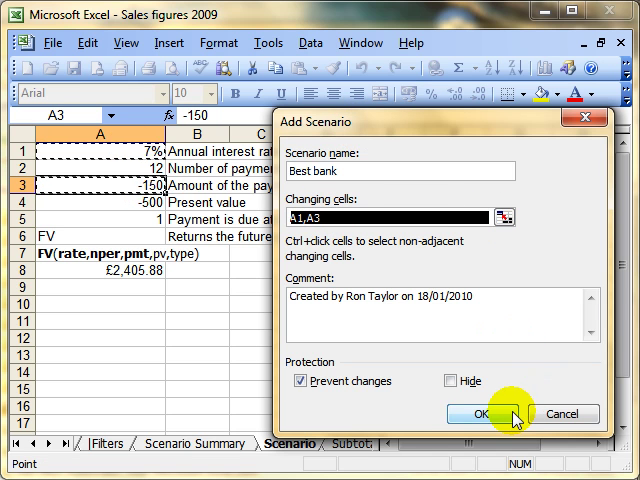
pyautogui.click(482, 412)
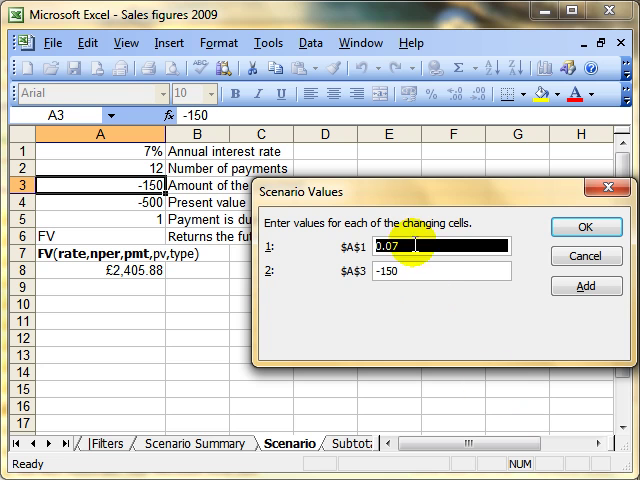
pyautogui.write('0.')
pyautogui.click(442, 270)
pyautogui.write('-200')
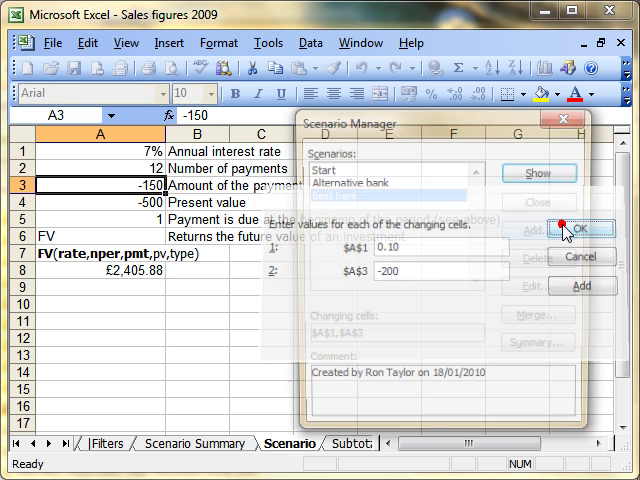
pyautogui.click(568, 228)
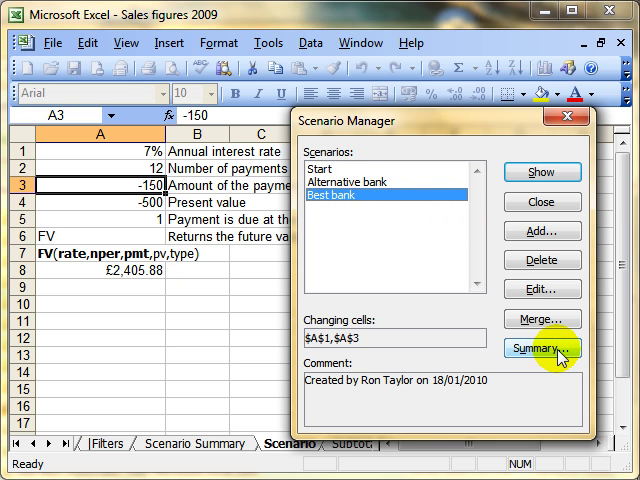
# Step: Create a Scenario Summary for result cell A8 and inspect Best bank's rate and £3,086.41 value
pyautogui.click(548, 351)
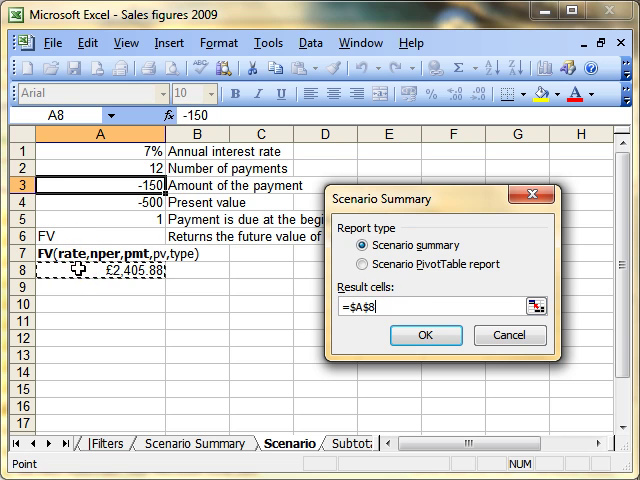
pyautogui.click(424, 335)
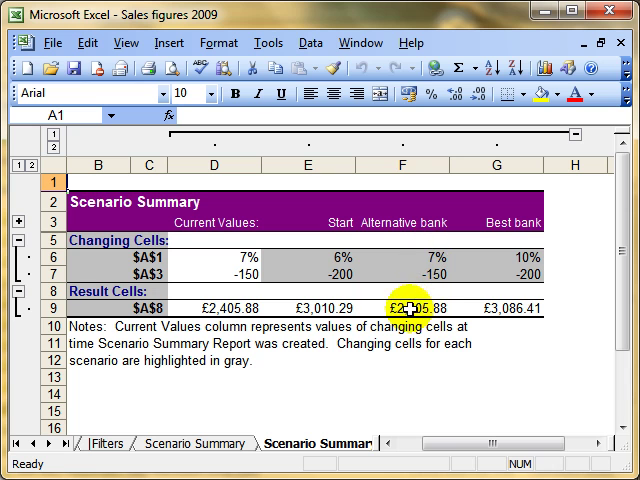
pyautogui.click(407, 309)
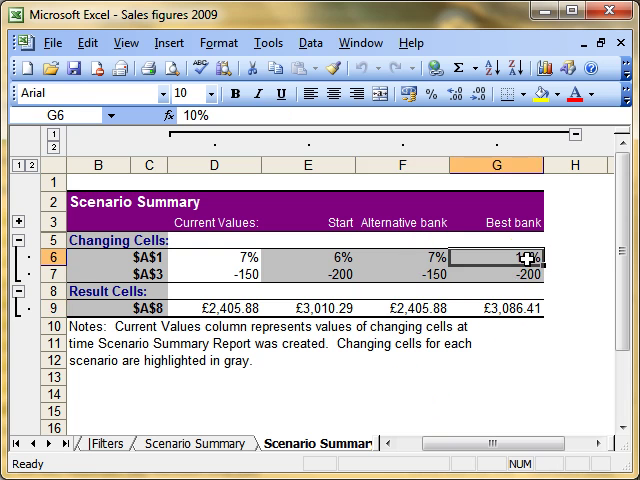
pyautogui.click(510, 304)
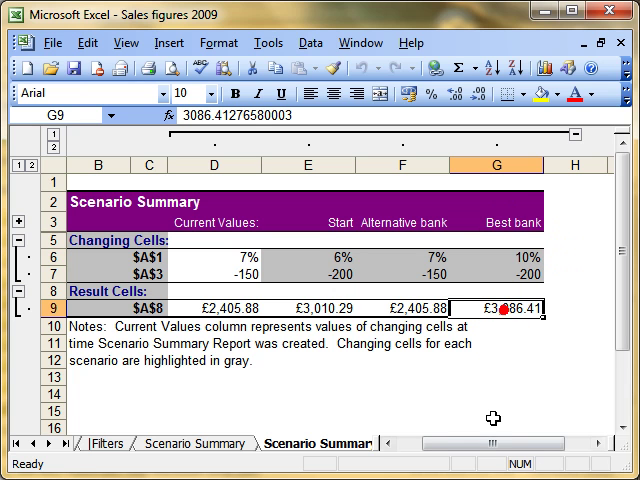
pyautogui.moveTo(290, 444)
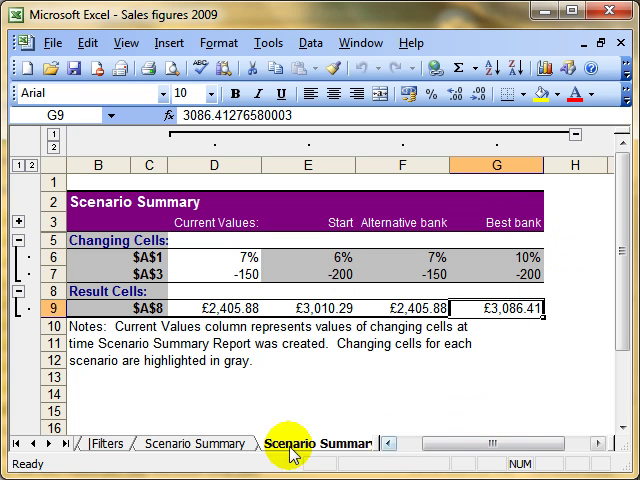
# Step: Switch to the Scenario sheet and select A8, showing £2,405.88
pyautogui.click(24, 443)
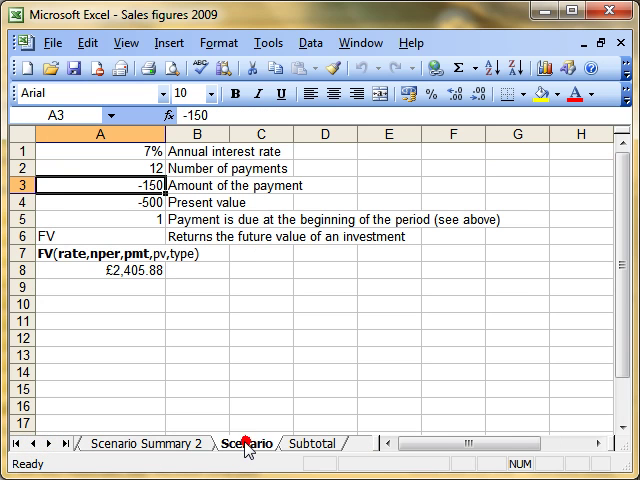
pyautogui.click(97, 271)
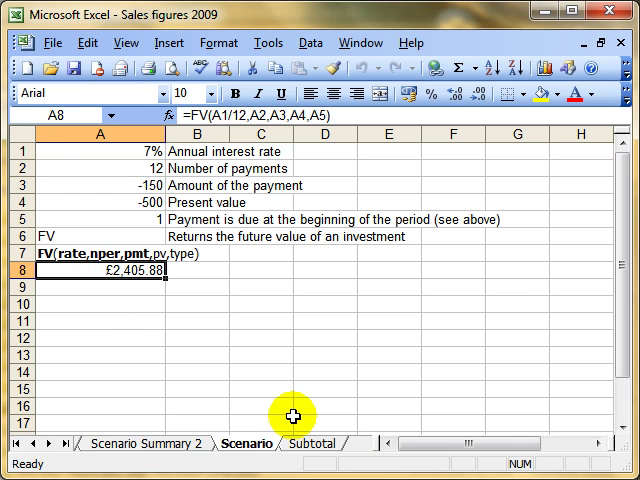